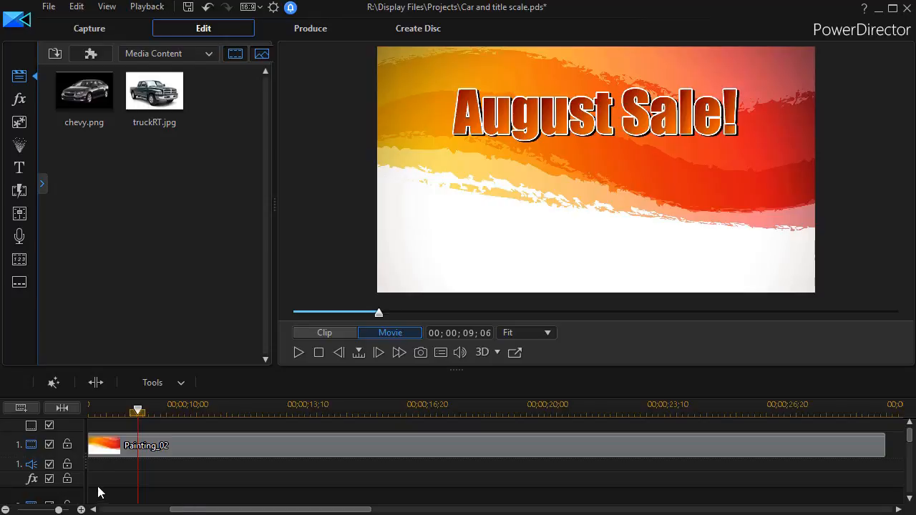
{"action": "mouse_move", "coordinate": [279, 447]}
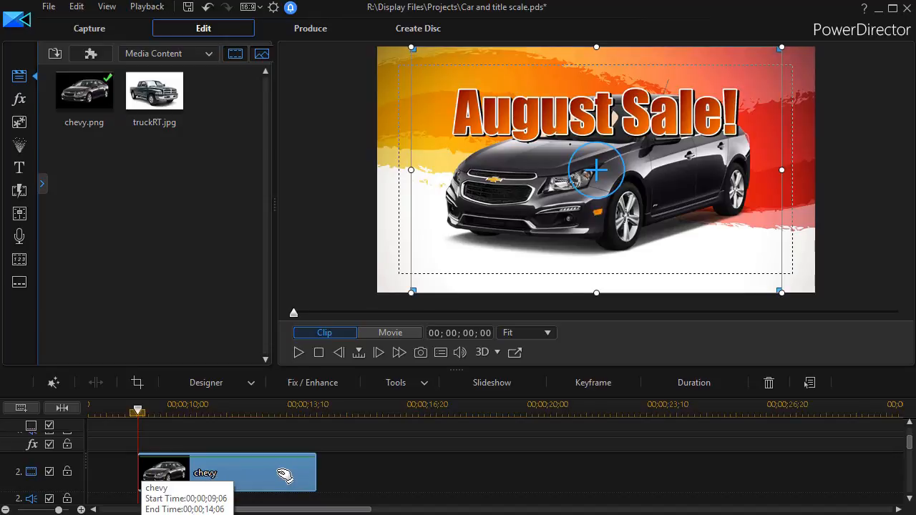
{"action": "mouse_move", "coordinate": [298, 264]}
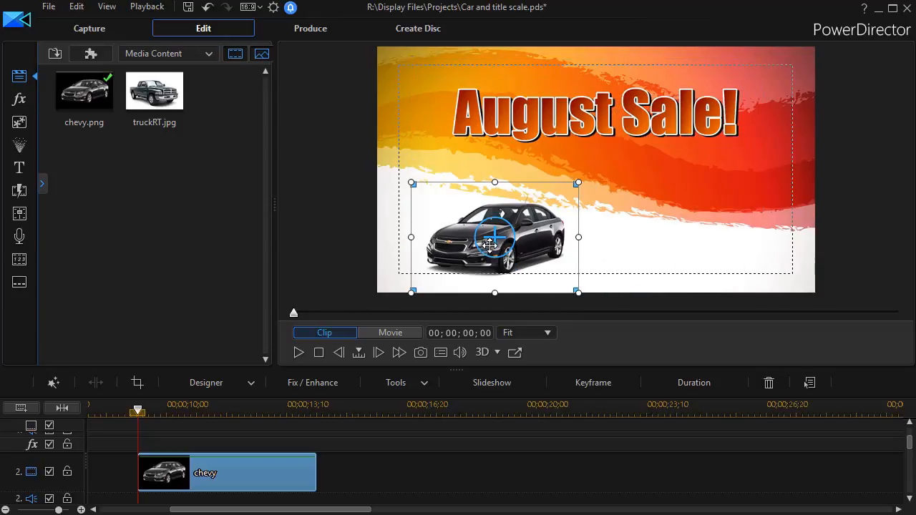
Step: Drag the car image toward the middle of the lower white area
{"action": "left_click_drag", "start_coordinate": [494, 236], "coordinate": [569, 236]}
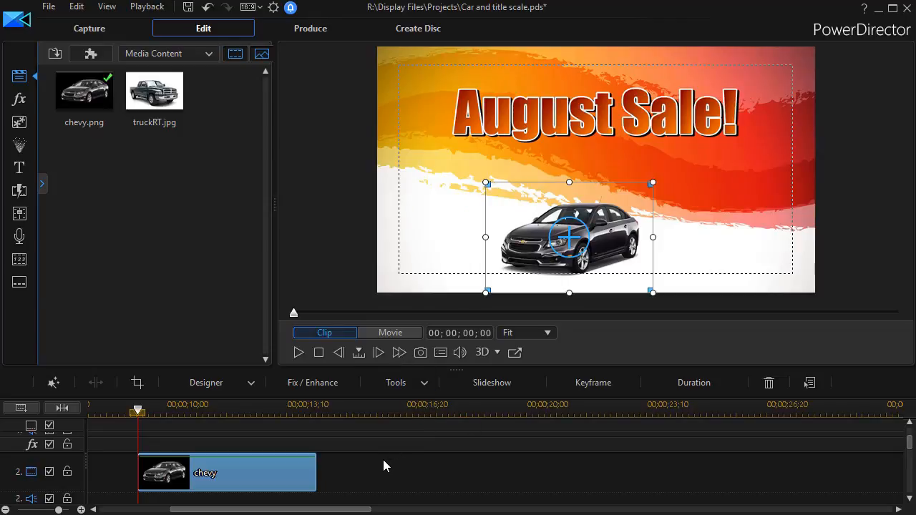
{"action": "mouse_move", "coordinate": [262, 480]}
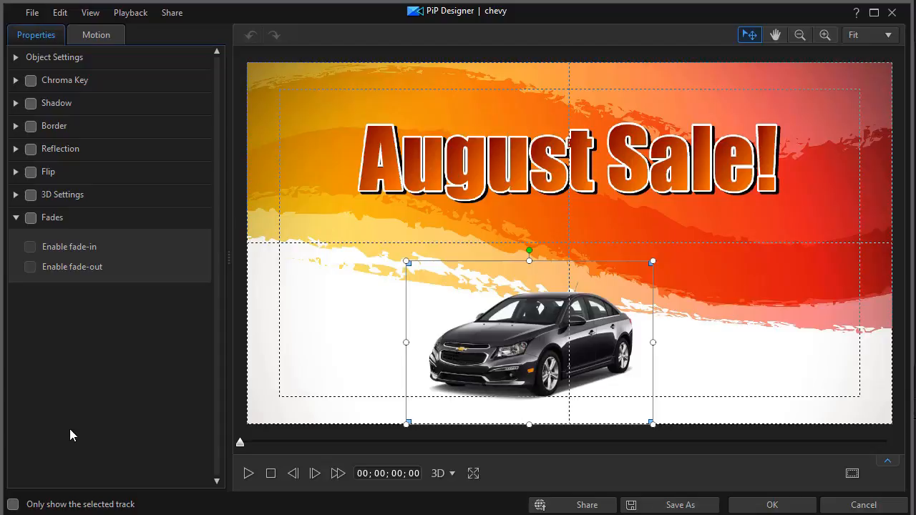
{"action": "mouse_move", "coordinate": [413, 374]}
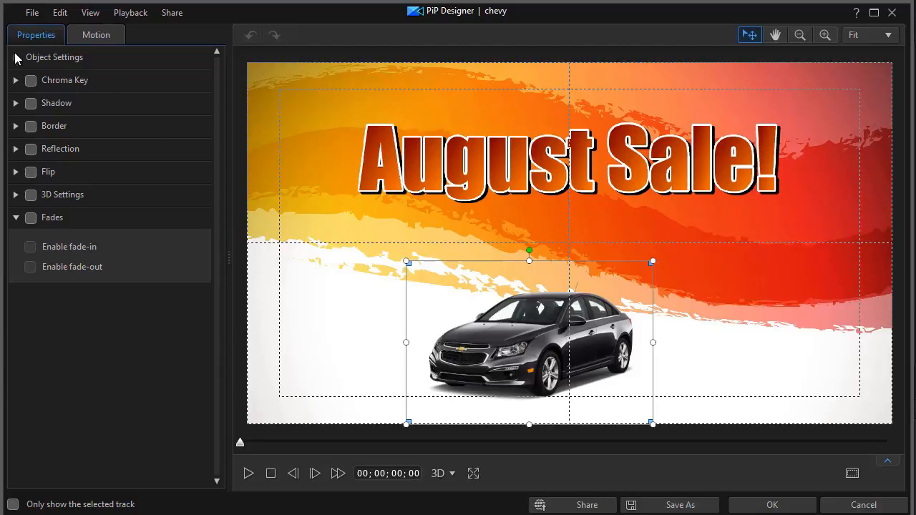
{"action": "mouse_move", "coordinate": [18, 64]}
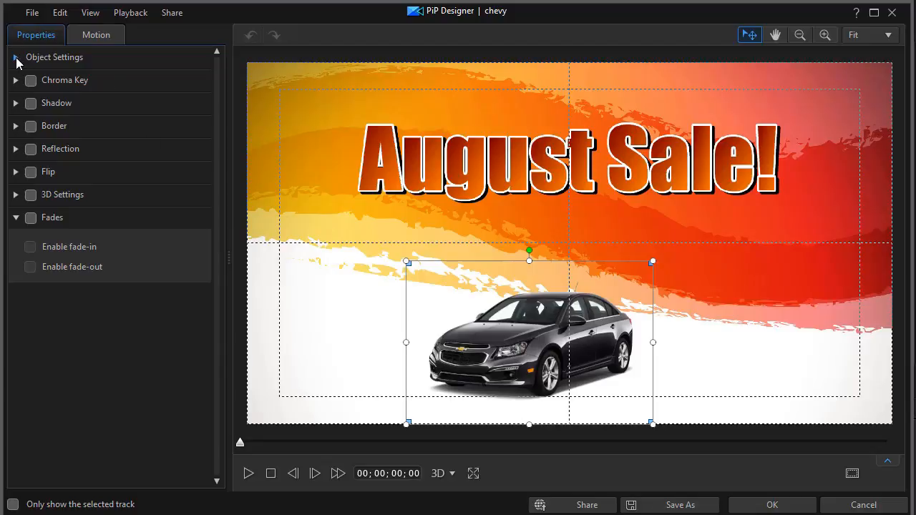
Step: Expand Object Settings to reveal the car's Position and Scale (width 0.383, height 0.452)
{"action": "left_click", "coordinate": [16, 58]}
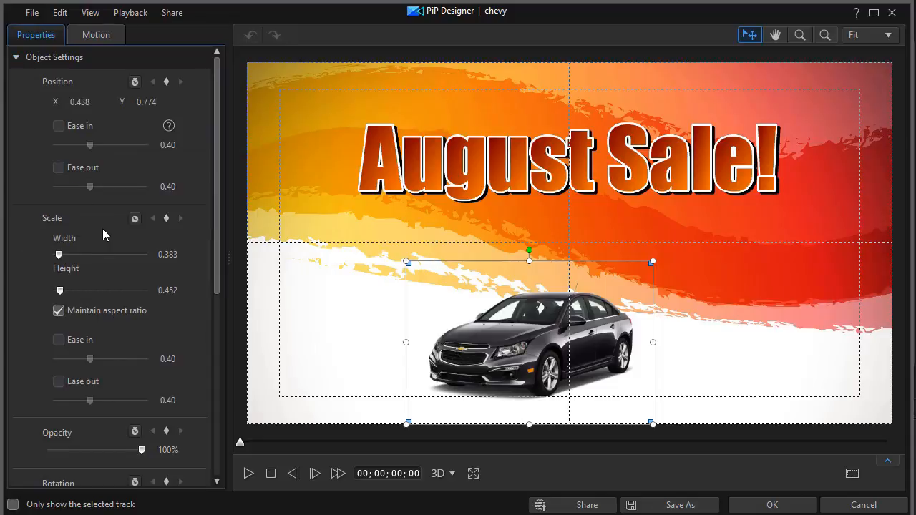
{"action": "mouse_move", "coordinate": [49, 229]}
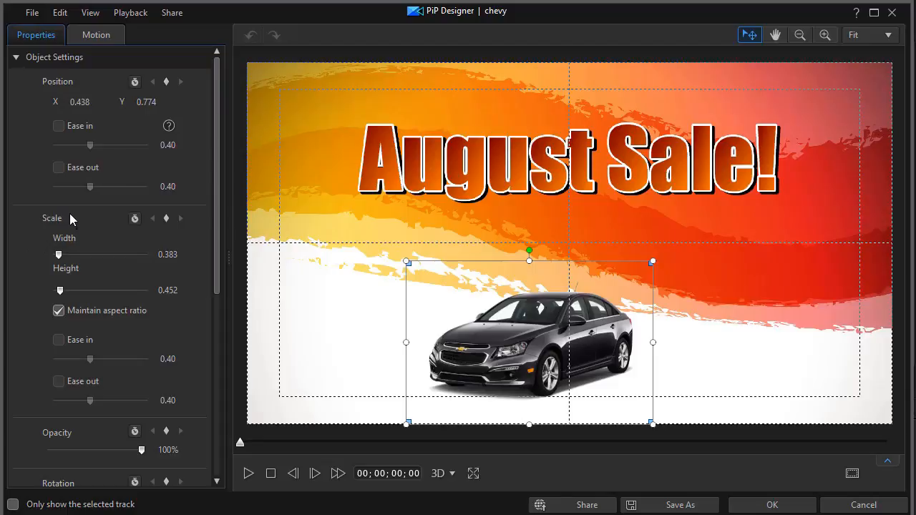
{"action": "mouse_move", "coordinate": [551, 505]}
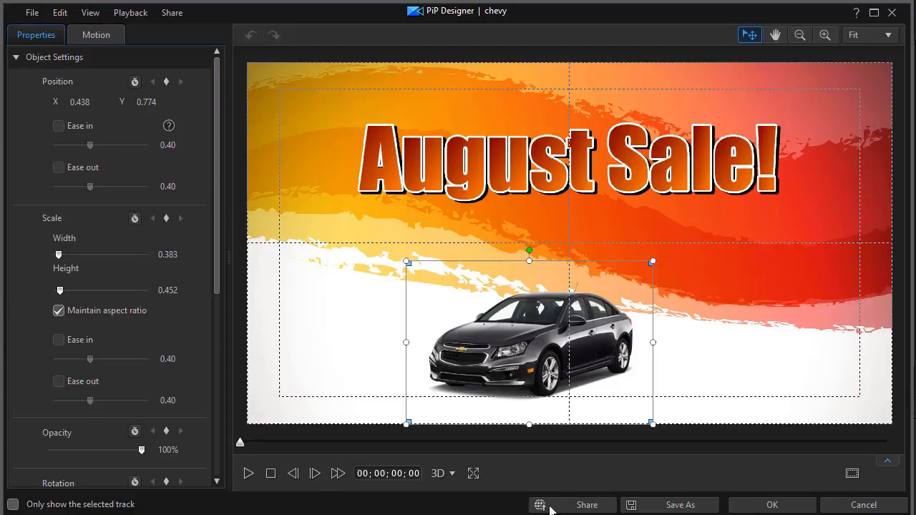
{"action": "mouse_move", "coordinate": [741, 471]}
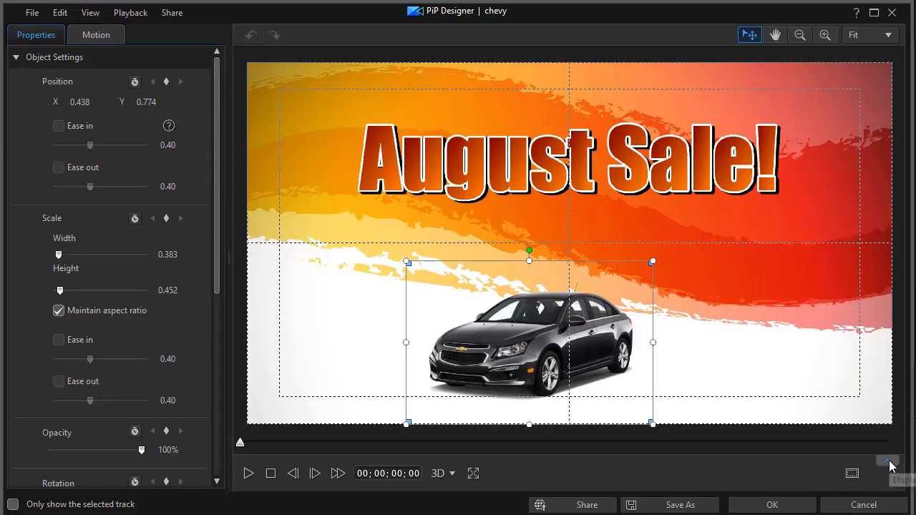
Step: Show the keyframe timeline listing Position, Scale, Opacity and Rotation tracks for chevy.png
{"action": "left_click", "coordinate": [884, 462]}
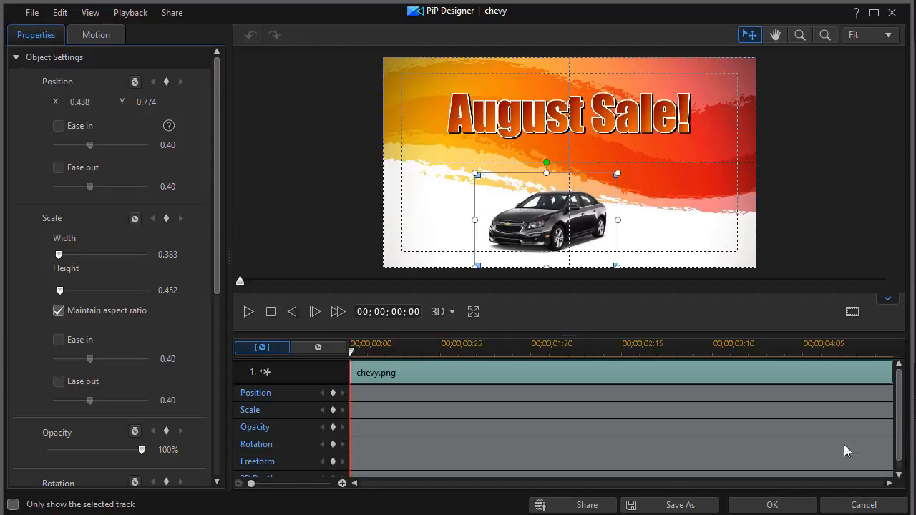
{"action": "mouse_move", "coordinate": [720, 435]}
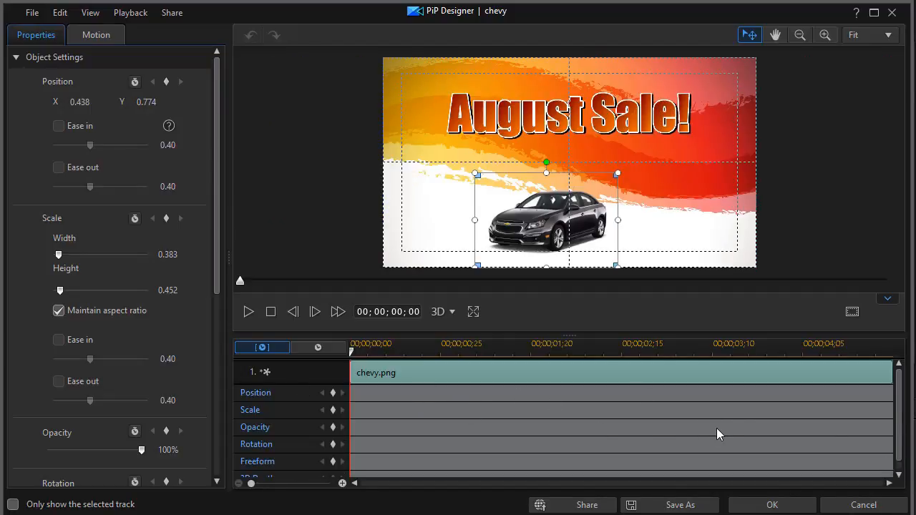
{"action": "mouse_move", "coordinate": [637, 426]}
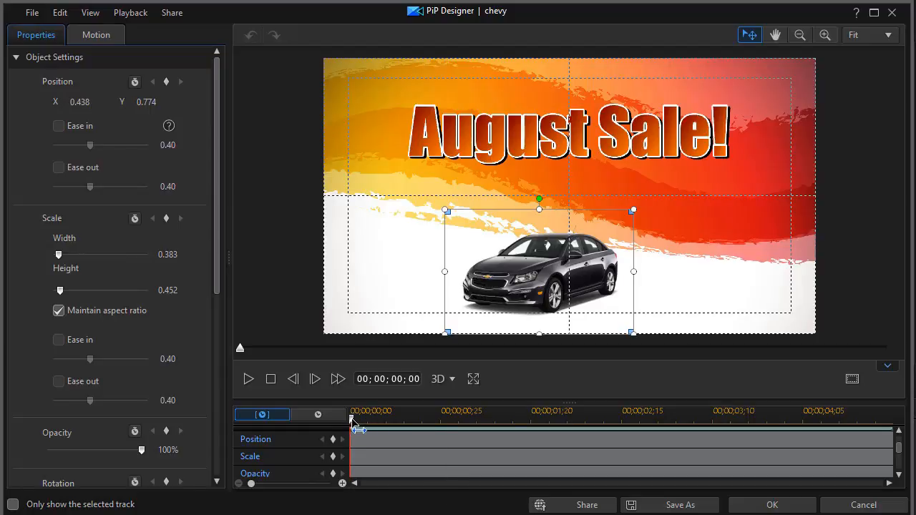
{"action": "left_click_drag", "start_coordinate": [351, 419], "coordinate": [429, 419]}
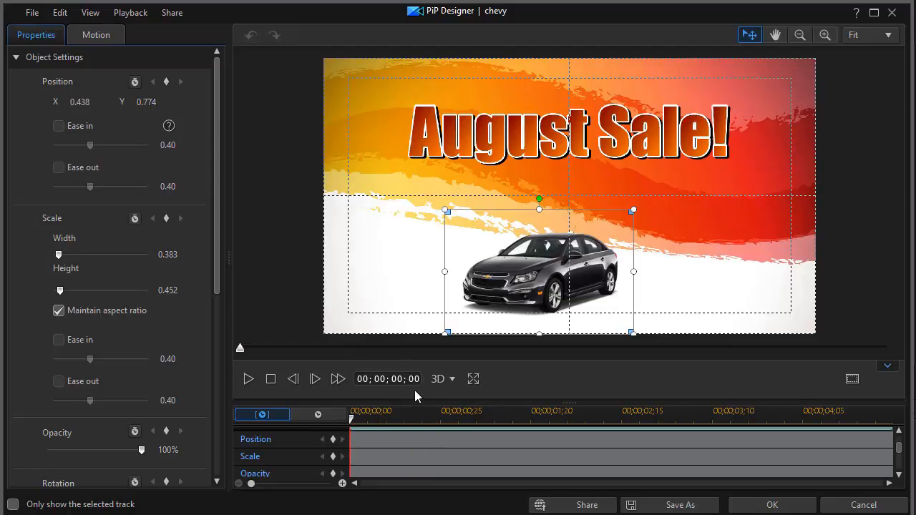
{"action": "mouse_move", "coordinate": [317, 414]}
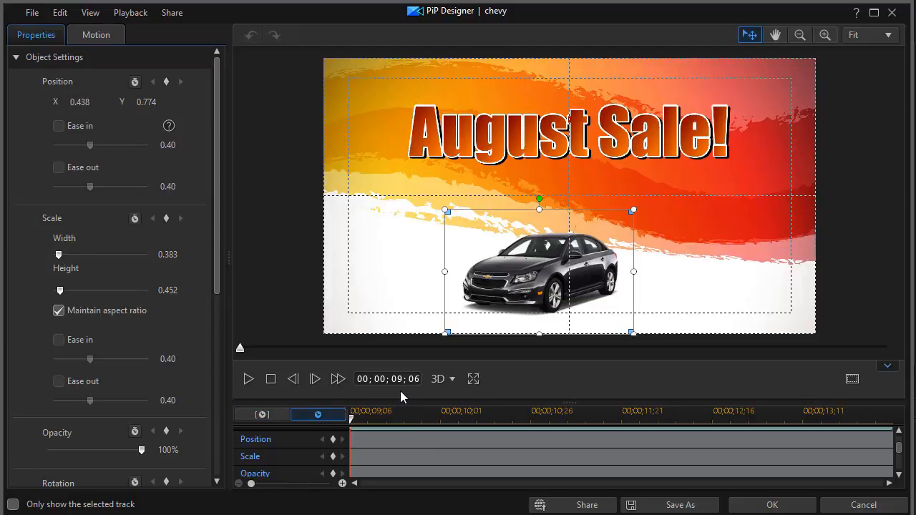
{"action": "mouse_move", "coordinate": [420, 393]}
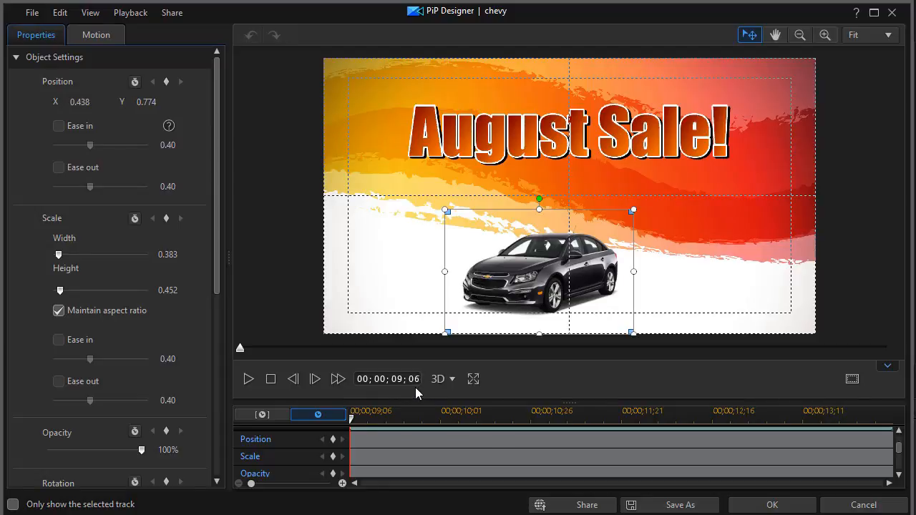
{"action": "mouse_move", "coordinate": [262, 414]}
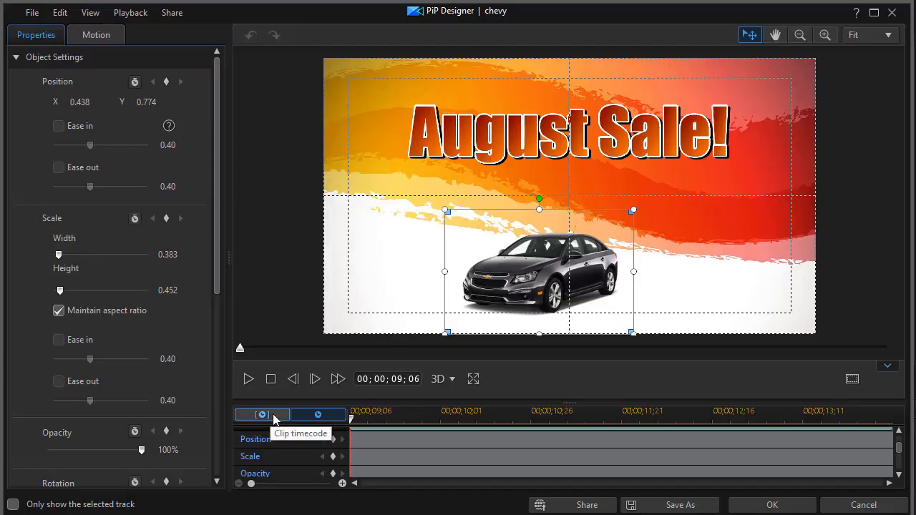
{"action": "left_click", "coordinate": [261, 414]}
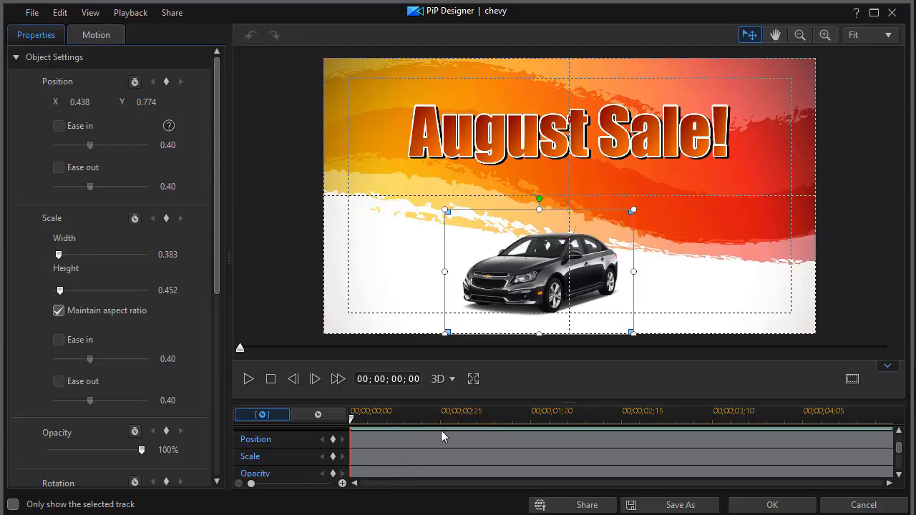
{"action": "mouse_move", "coordinate": [378, 467]}
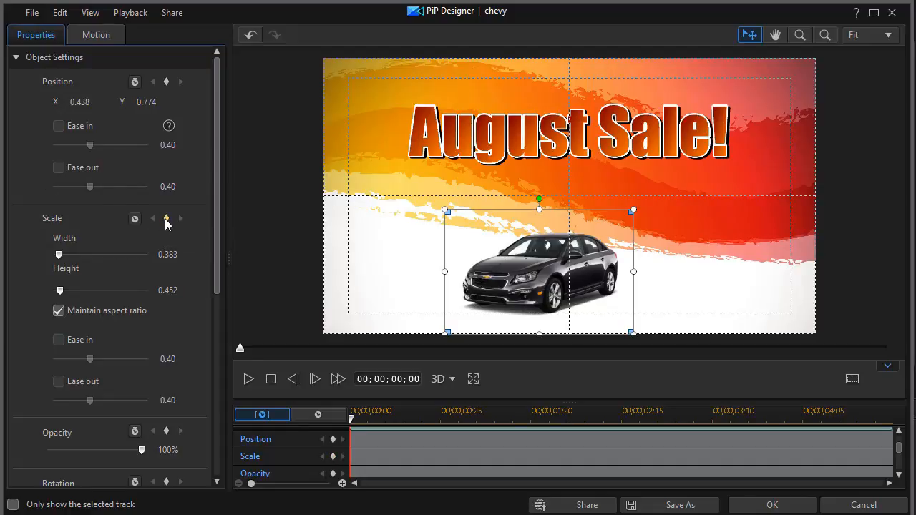
Step: Add a Scale keyframe at the chevy clip's start and view its options
{"action": "left_click", "coordinate": [166, 218]}
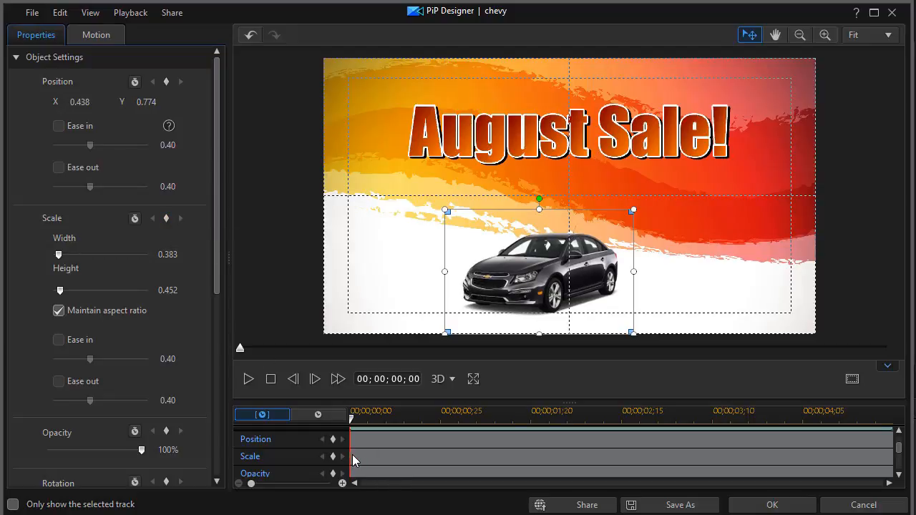
{"action": "right_click", "coordinate": [354, 456]}
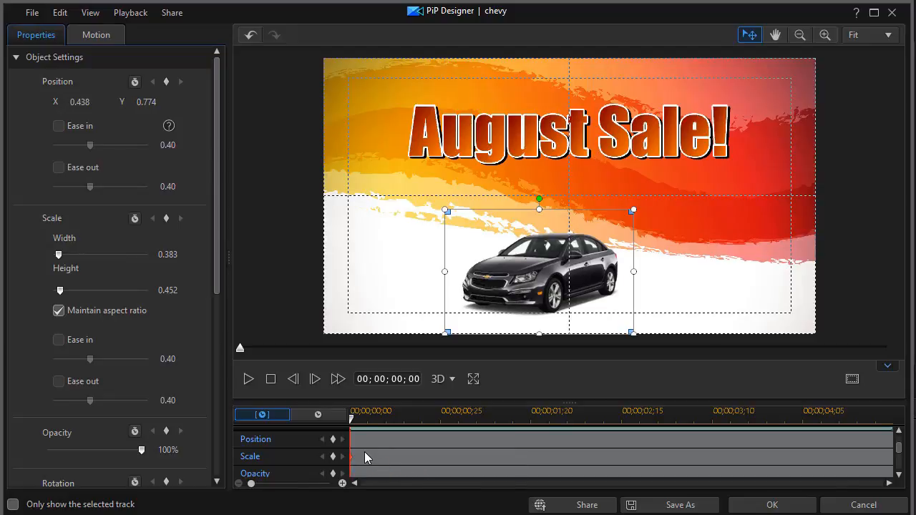
{"action": "right_click", "coordinate": [363, 457]}
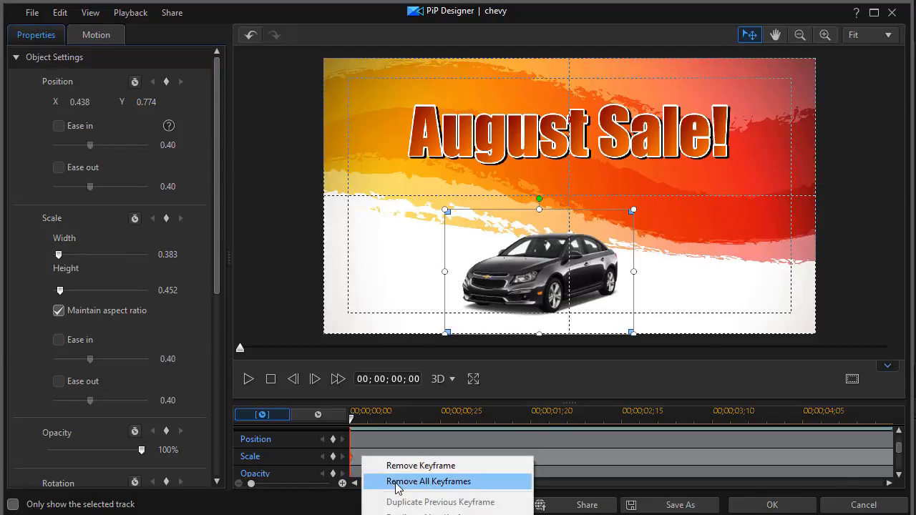
{"action": "mouse_move", "coordinate": [388, 483]}
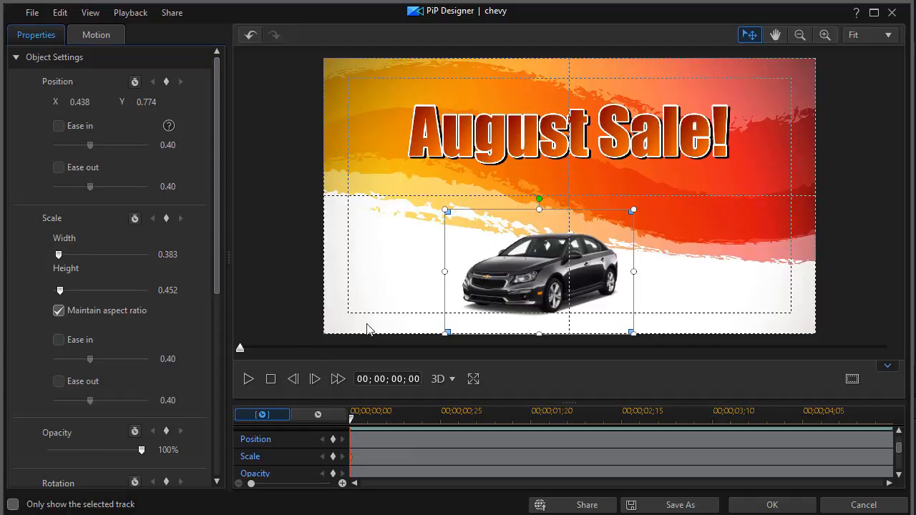
{"action": "mouse_move", "coordinate": [368, 345]}
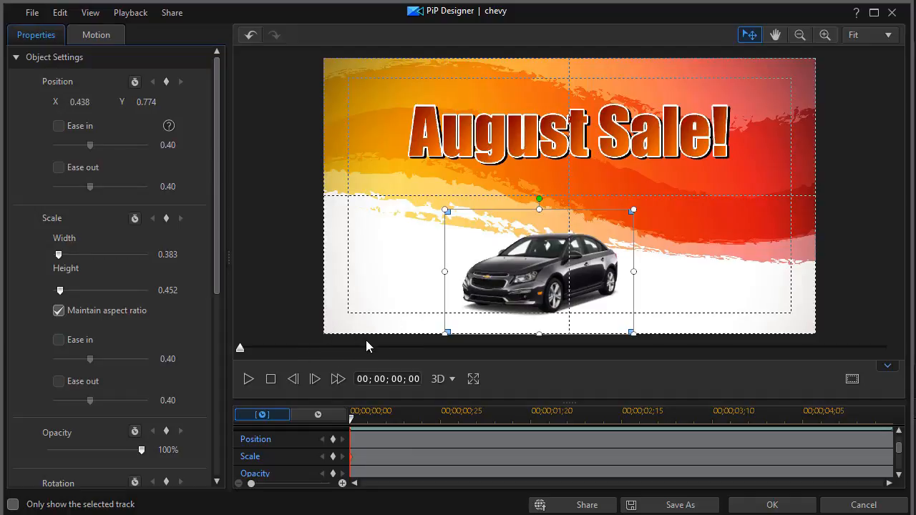
{"action": "mouse_move", "coordinate": [479, 289]}
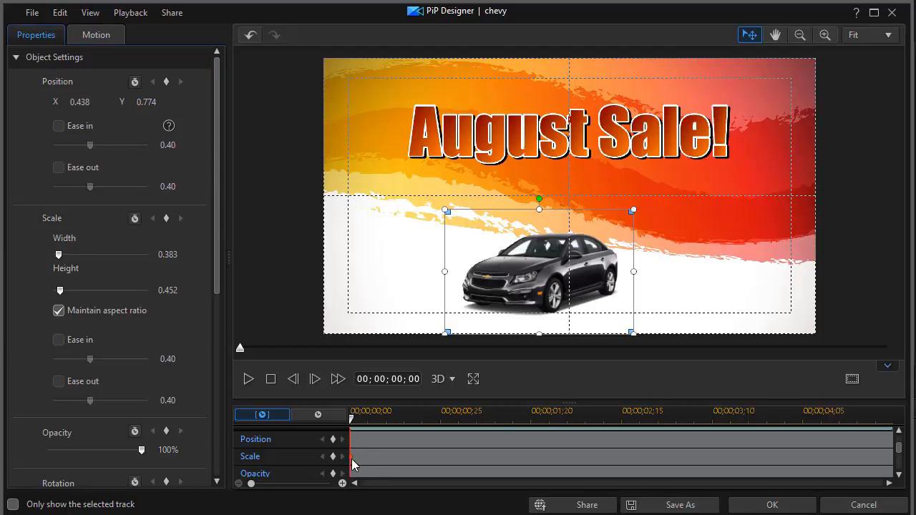
{"action": "mouse_move", "coordinate": [282, 237]}
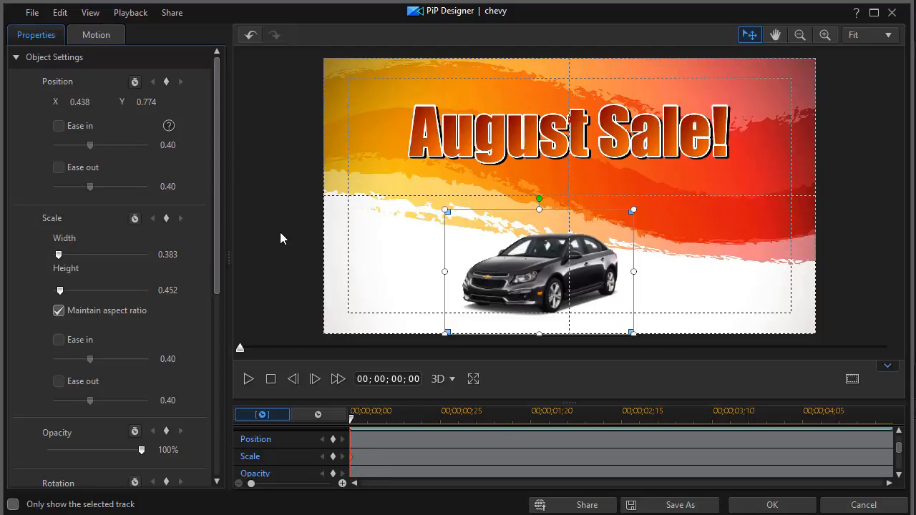
{"action": "mouse_move", "coordinate": [589, 240]}
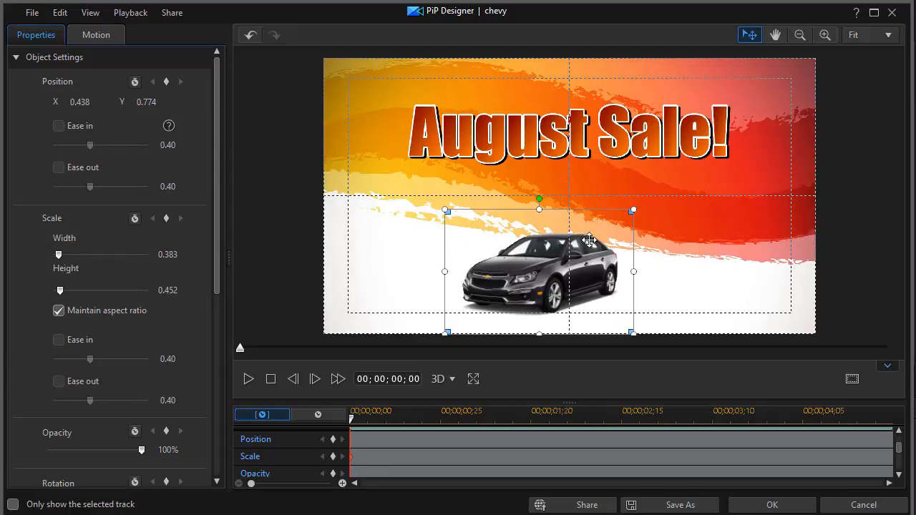
{"action": "mouse_move", "coordinate": [634, 210]}
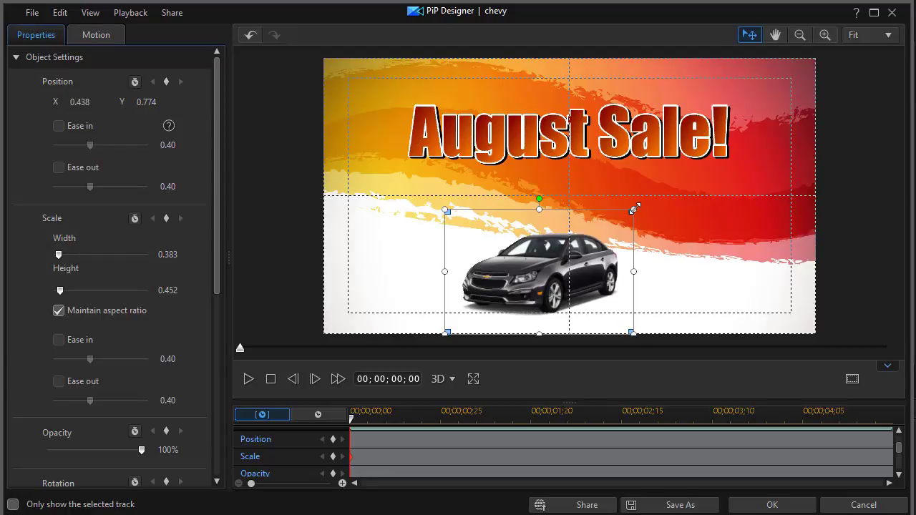
{"action": "mouse_move", "coordinate": [460, 242]}
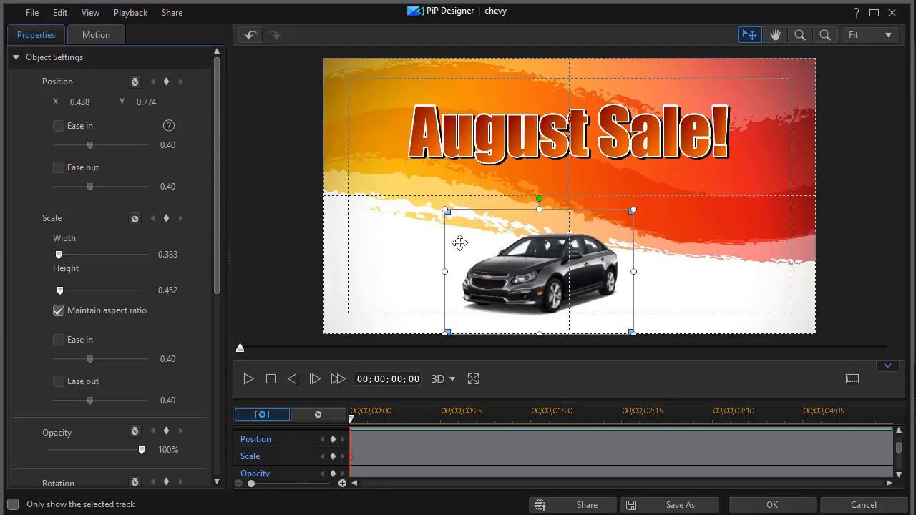
{"action": "mouse_move", "coordinate": [446, 210]}
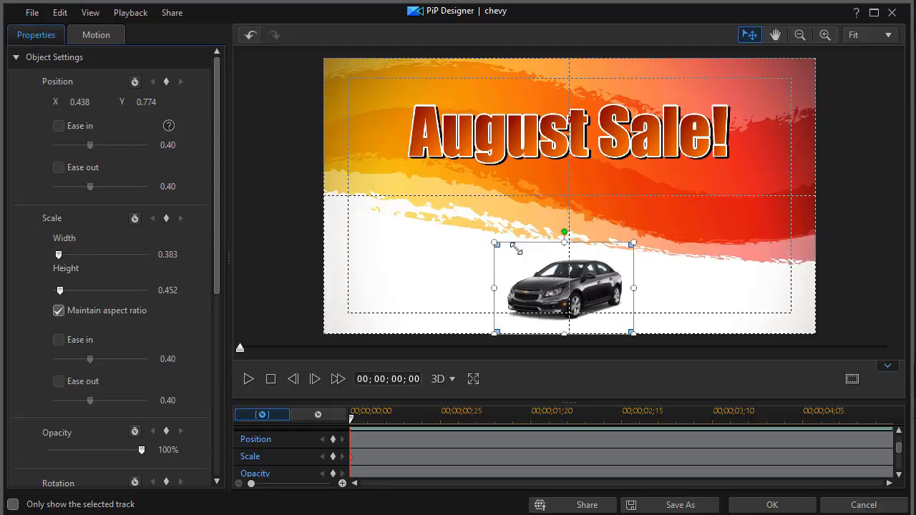
Step: Shrink the car to width 0.142, height 0.167, placed near the bottom edge
{"action": "left_click_drag", "start_coordinate": [495, 244], "coordinate": [526, 264]}
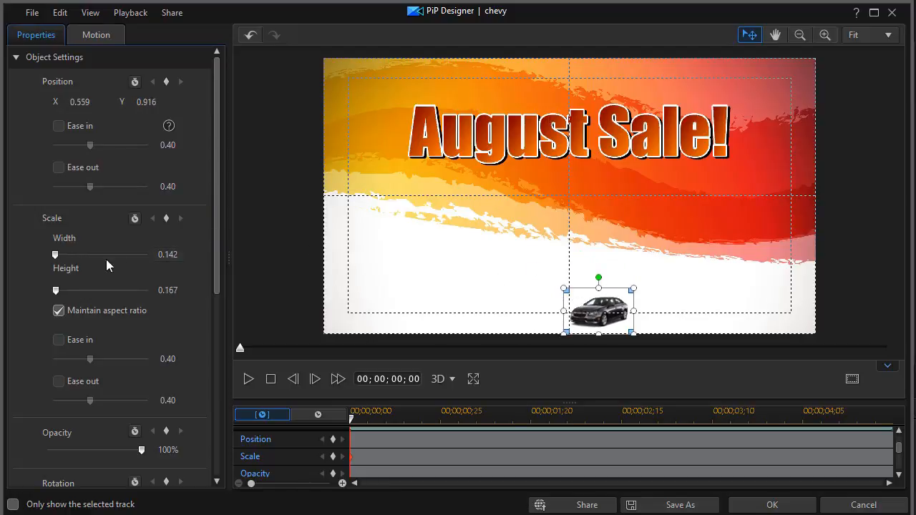
{"action": "mouse_move", "coordinate": [55, 256]}
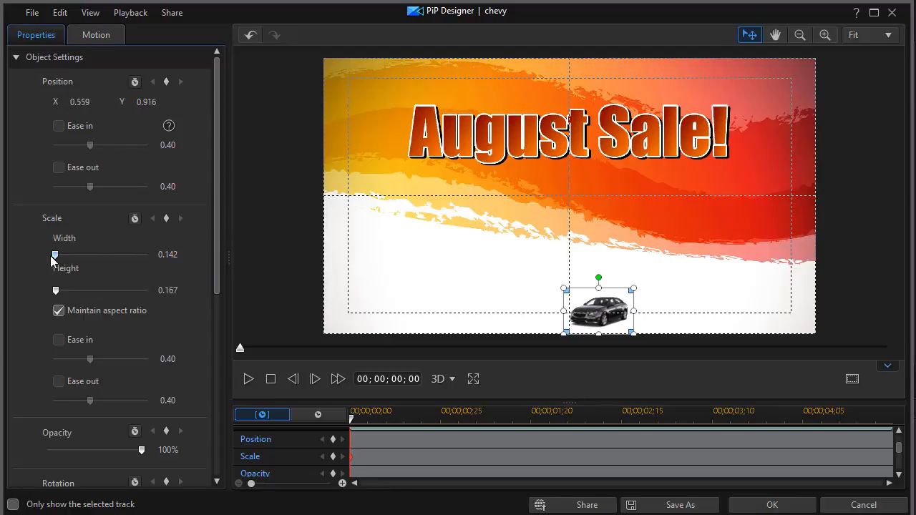
{"action": "mouse_move", "coordinate": [56, 256]}
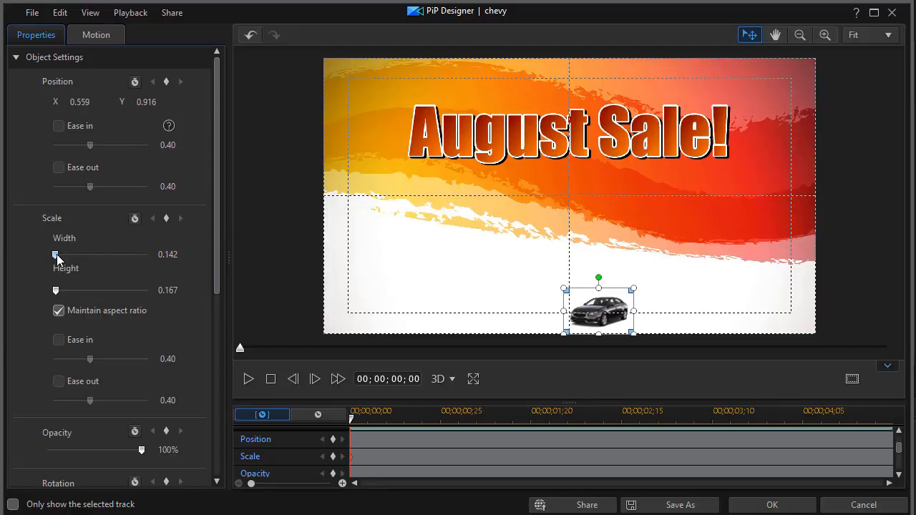
Step: Enlarge the car with the Scale Width slider to about width 0.656, height 0.774
{"action": "left_click_drag", "start_coordinate": [56, 255], "coordinate": [68, 254]}
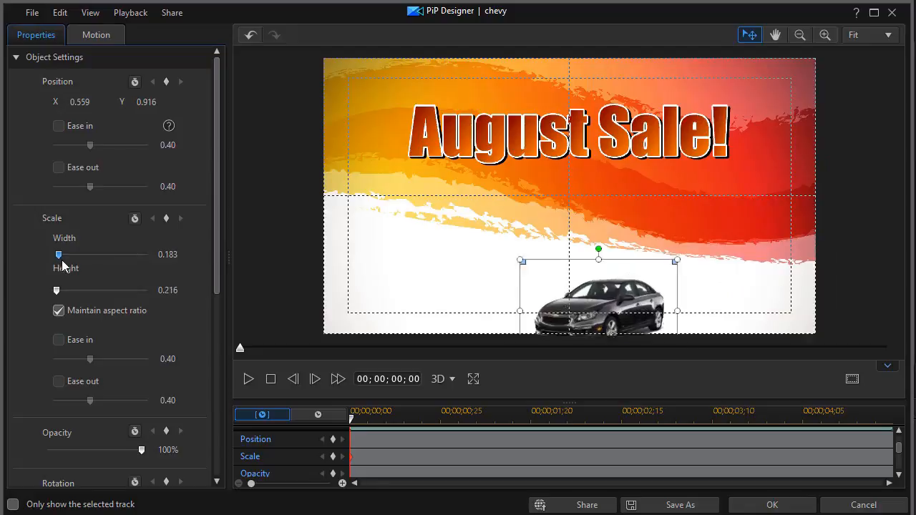
{"action": "left_click_drag", "start_coordinate": [58, 253], "coordinate": [66, 254]}
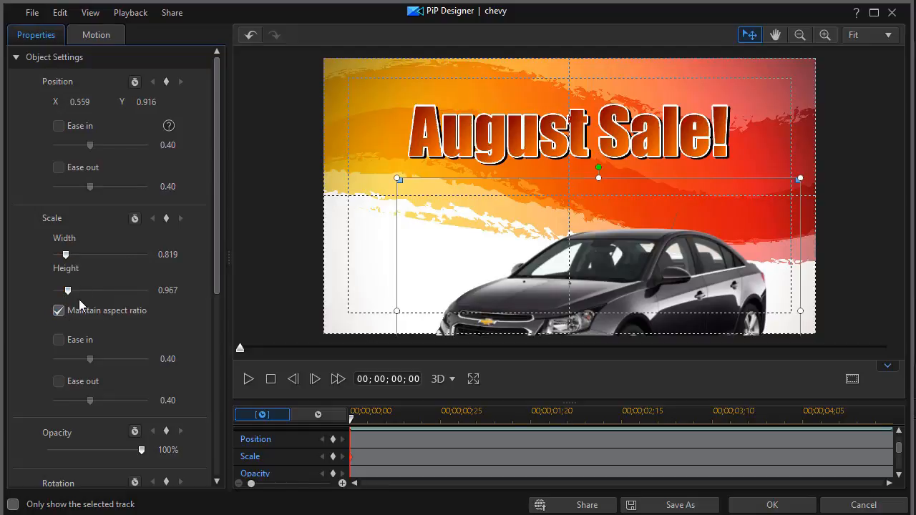
{"action": "mouse_move", "coordinate": [76, 316]}
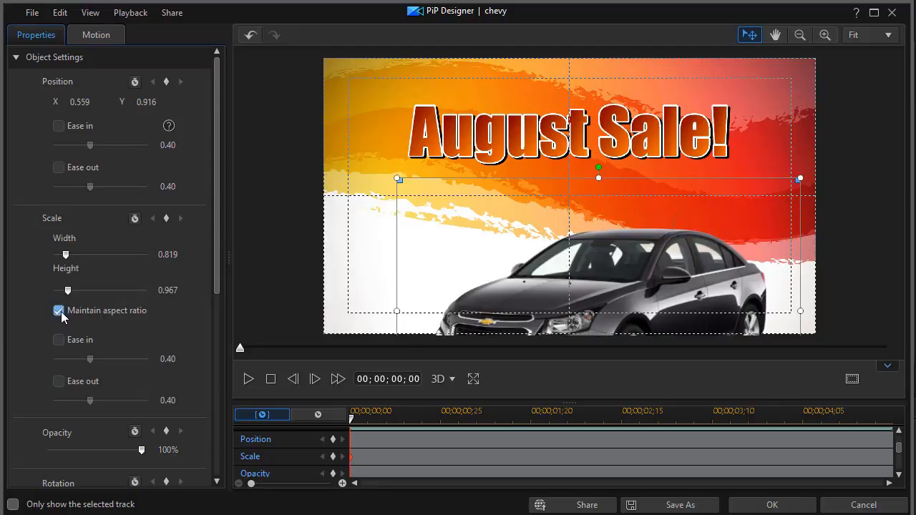
{"action": "mouse_move", "coordinate": [76, 239]}
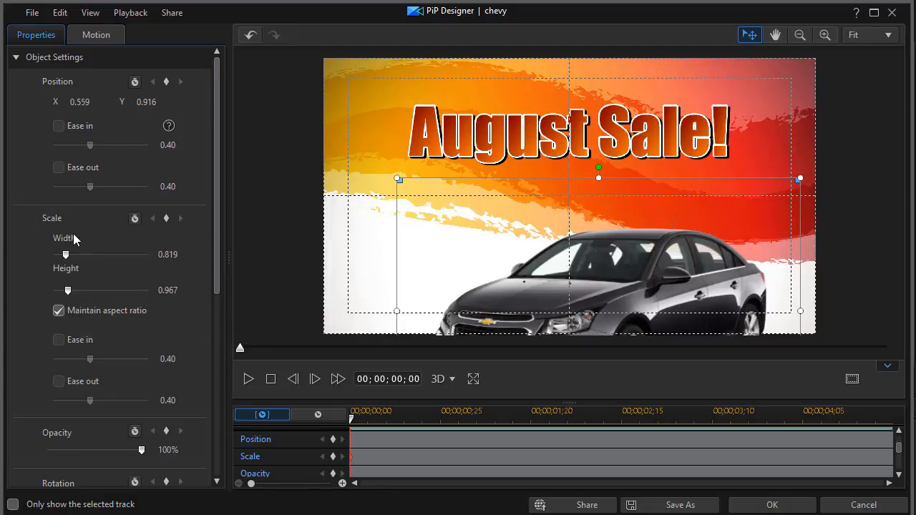
{"action": "mouse_move", "coordinate": [63, 293]}
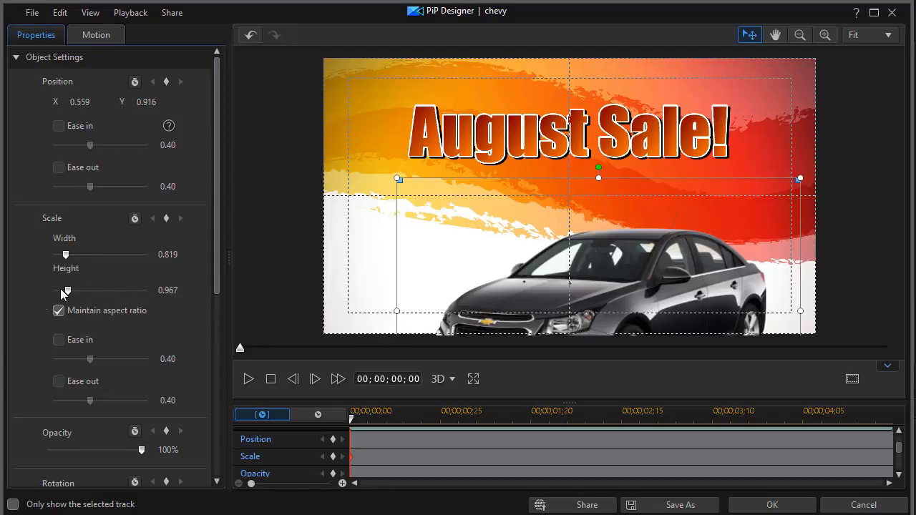
{"action": "mouse_move", "coordinate": [69, 293]}
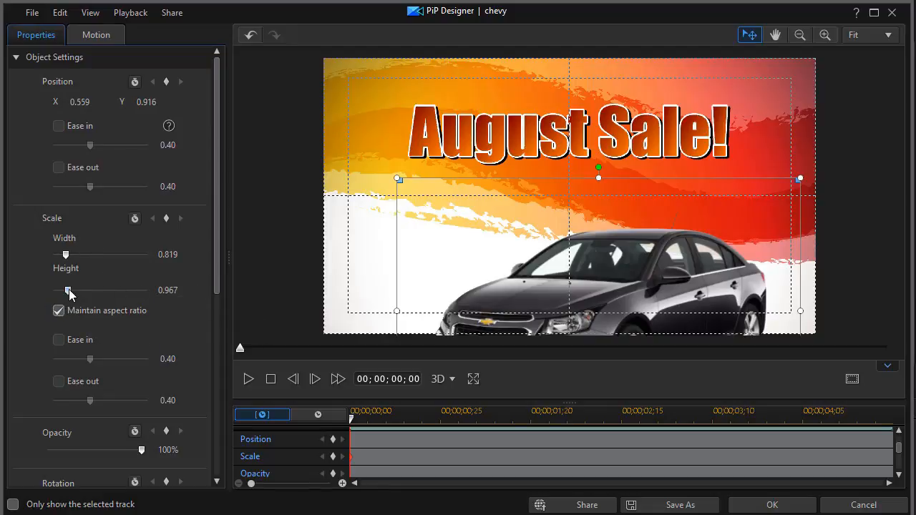
{"action": "left_click_drag", "start_coordinate": [65, 290], "coordinate": [57, 290]}
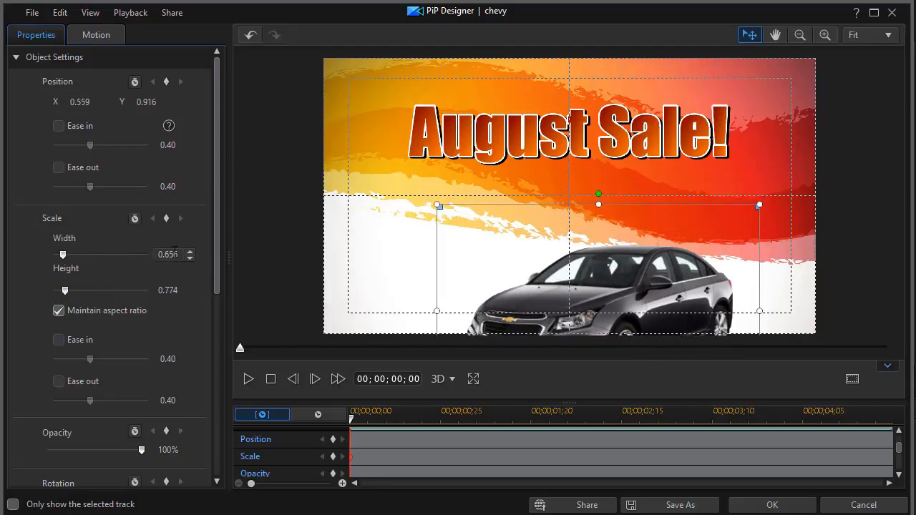
Step: Set the car's Scale Width to 0.5, giving height 0.590
{"action": "left_click", "coordinate": [189, 250]}
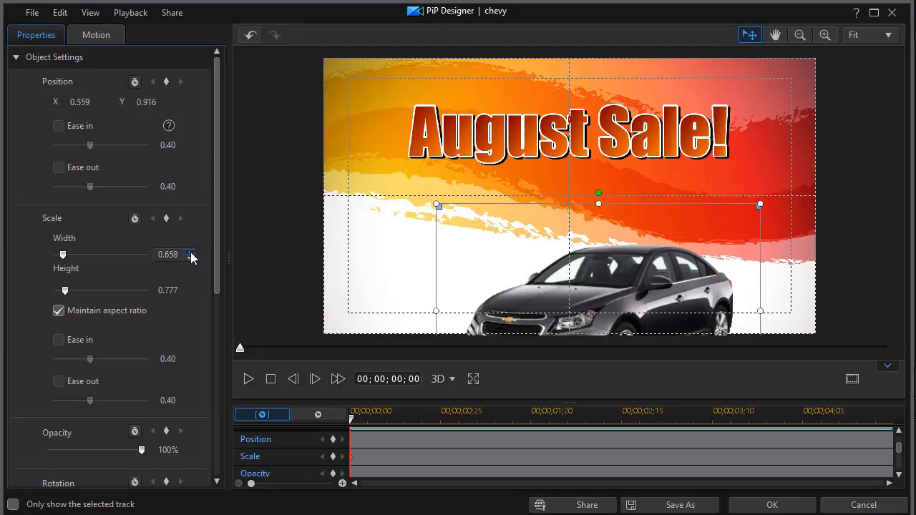
{"action": "left_click", "coordinate": [190, 257]}
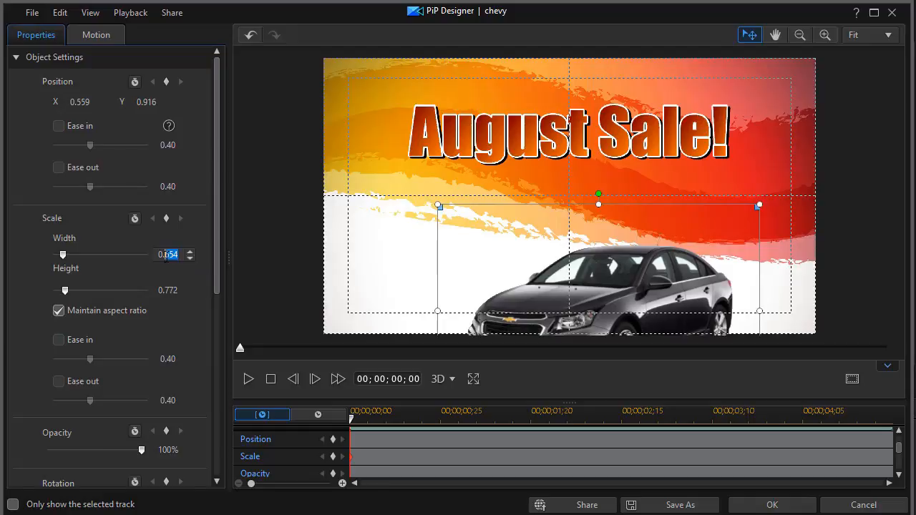
{"action": "type", "text": "0.5"}
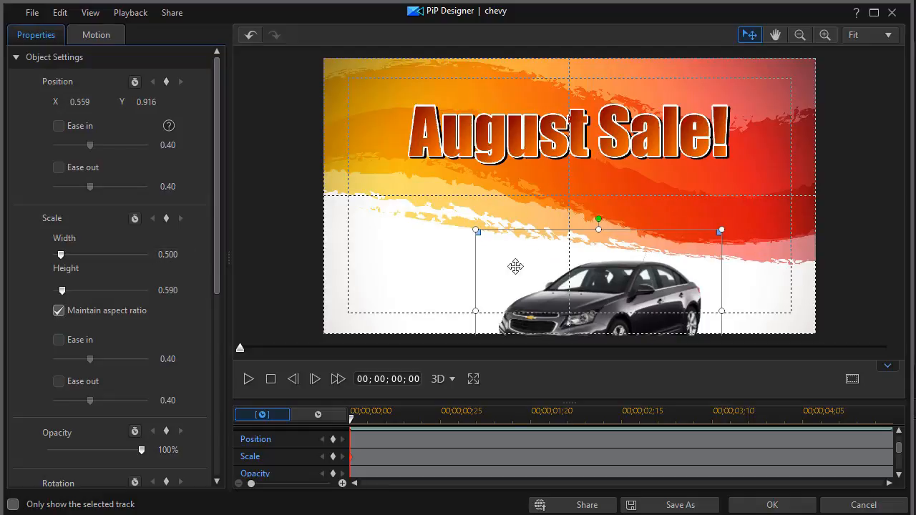
Step: Centre the car just below the title at position 0.486, 0.732
{"action": "left_click_drag", "start_coordinate": [515, 266], "coordinate": [598, 225]}
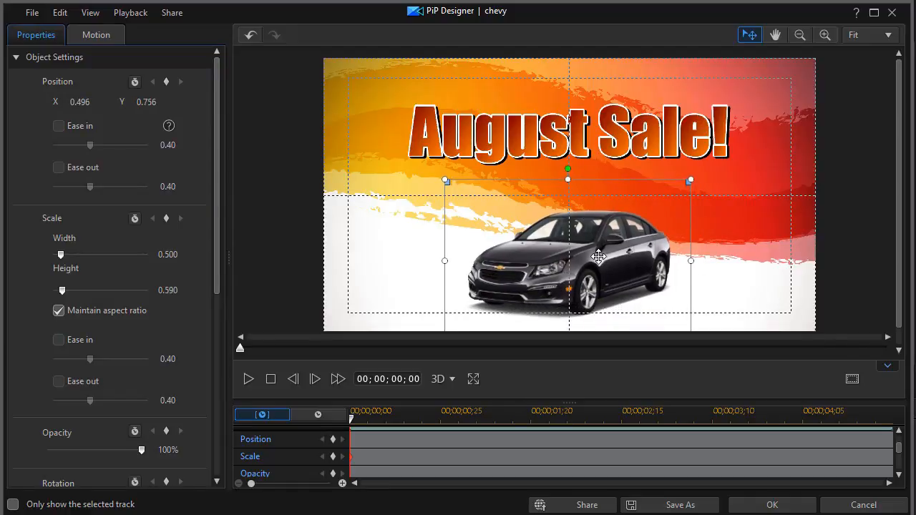
{"action": "left_click_drag", "start_coordinate": [599, 257], "coordinate": [609, 266]}
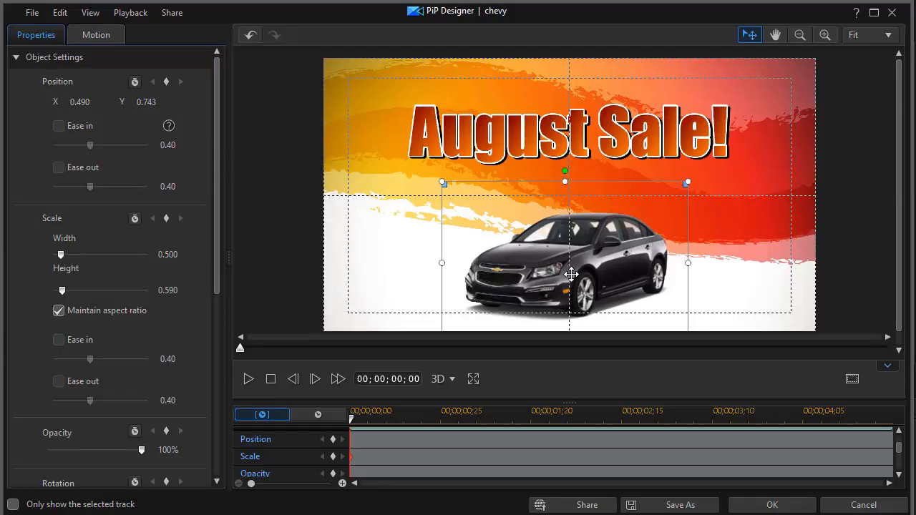
{"action": "mouse_move", "coordinate": [585, 273]}
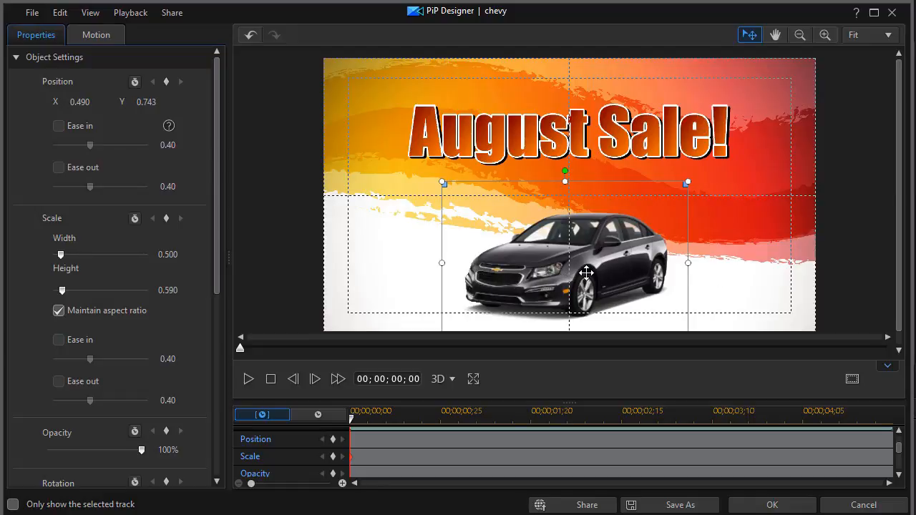
{"action": "left_click_drag", "start_coordinate": [586, 273], "coordinate": [577, 269]}
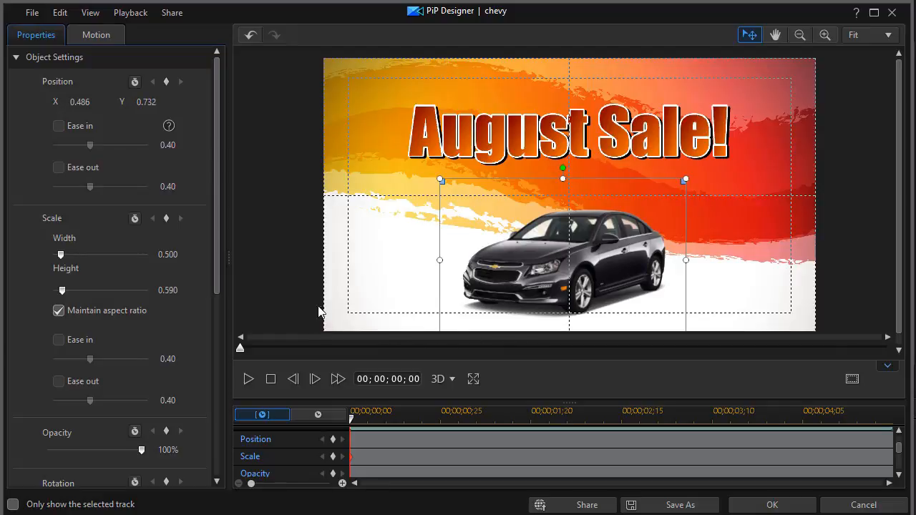
{"action": "mouse_move", "coordinate": [63, 258]}
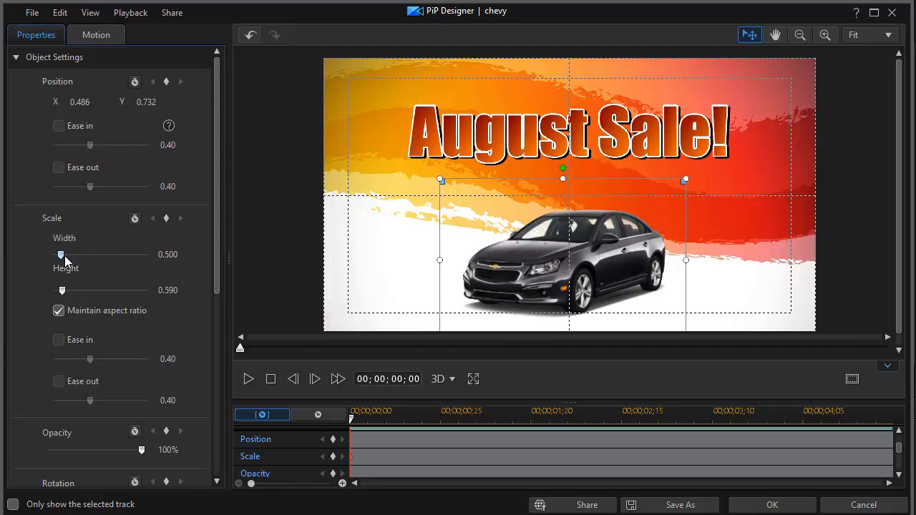
Step: Keep the car tiny at the start, then enlarge it to 0.683 × 0.806 at frame 20
{"action": "left_click_drag", "start_coordinate": [61, 254], "coordinate": [53, 254]}
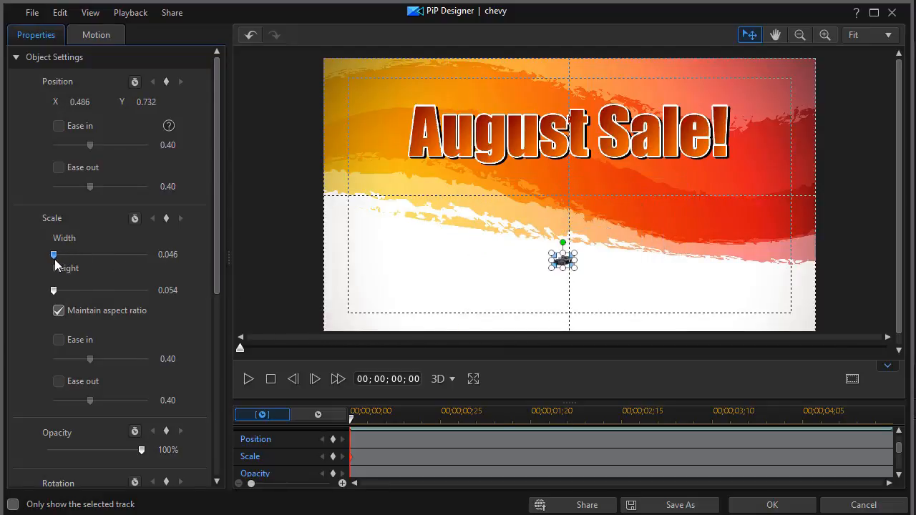
{"action": "left_click_drag", "start_coordinate": [53, 254], "coordinate": [61, 254]}
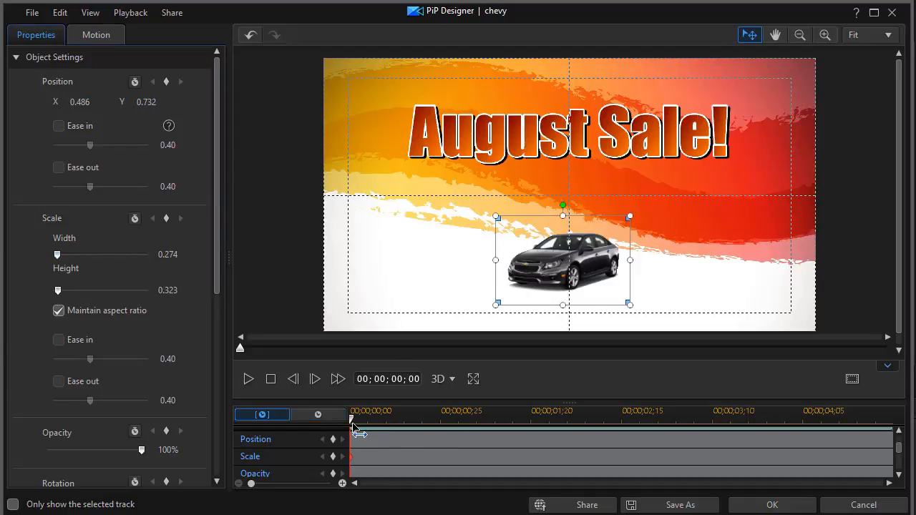
{"action": "left_click_drag", "start_coordinate": [351, 419], "coordinate": [422, 420]}
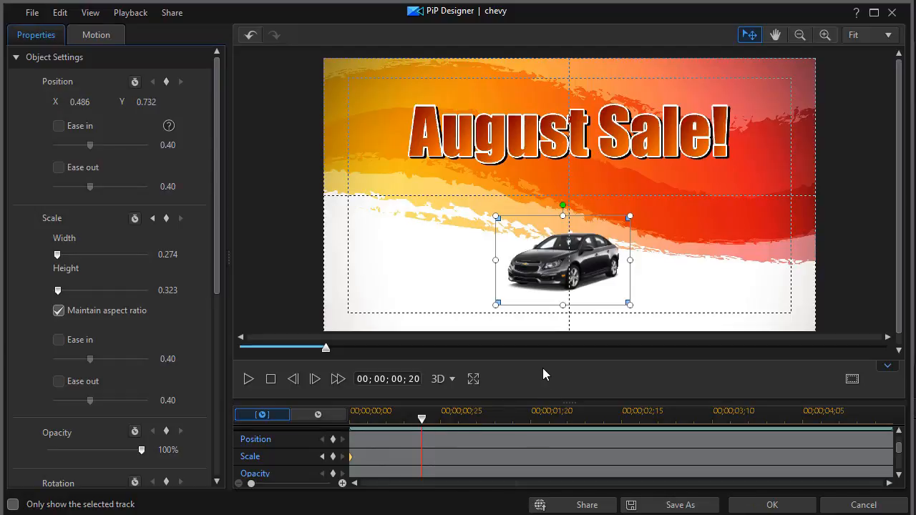
{"action": "mouse_move", "coordinate": [503, 387]}
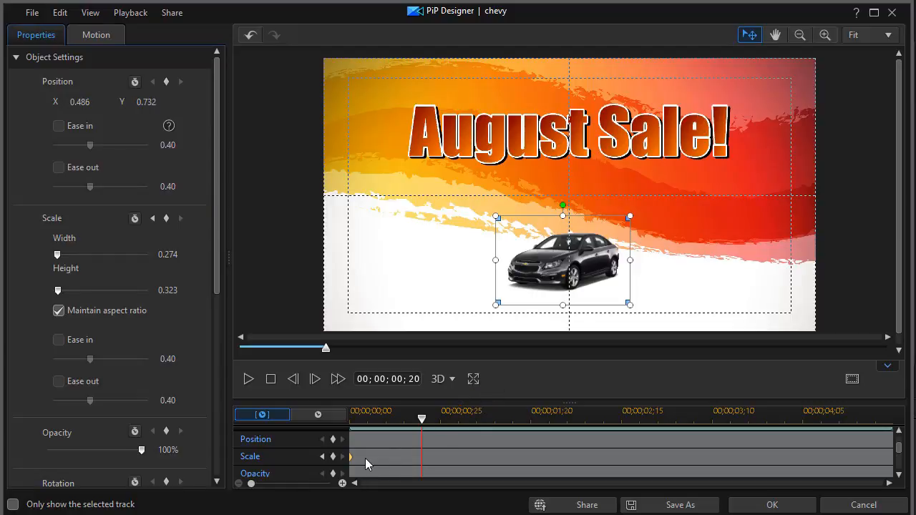
{"action": "mouse_move", "coordinate": [352, 467]}
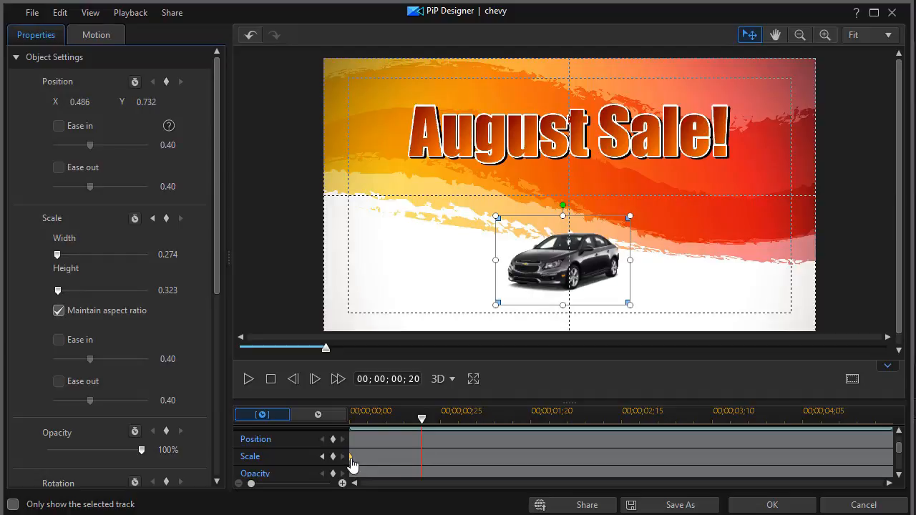
{"action": "mouse_move", "coordinate": [298, 283]}
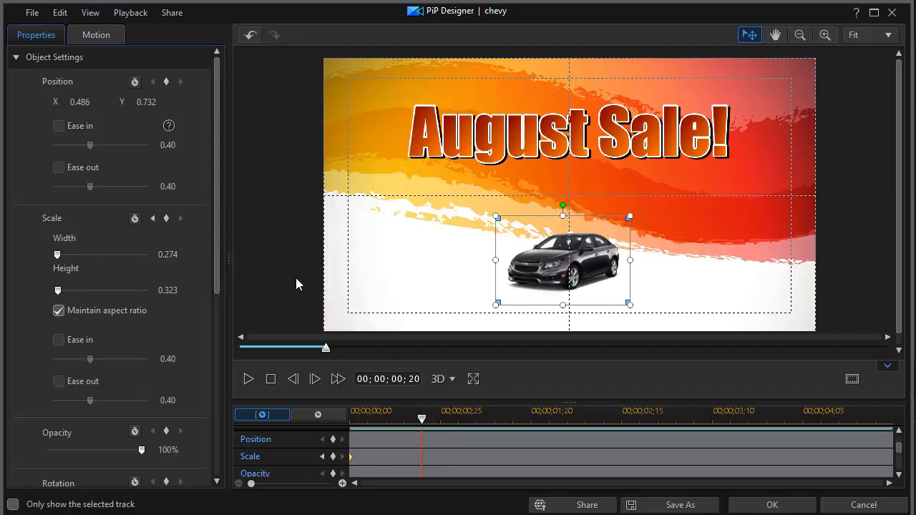
{"action": "mouse_move", "coordinate": [553, 275]}
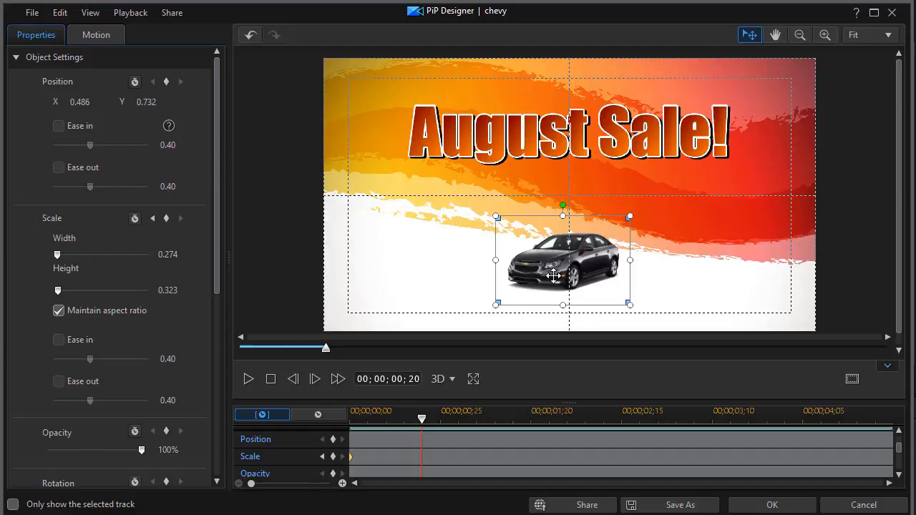
{"action": "mouse_move", "coordinate": [497, 219]}
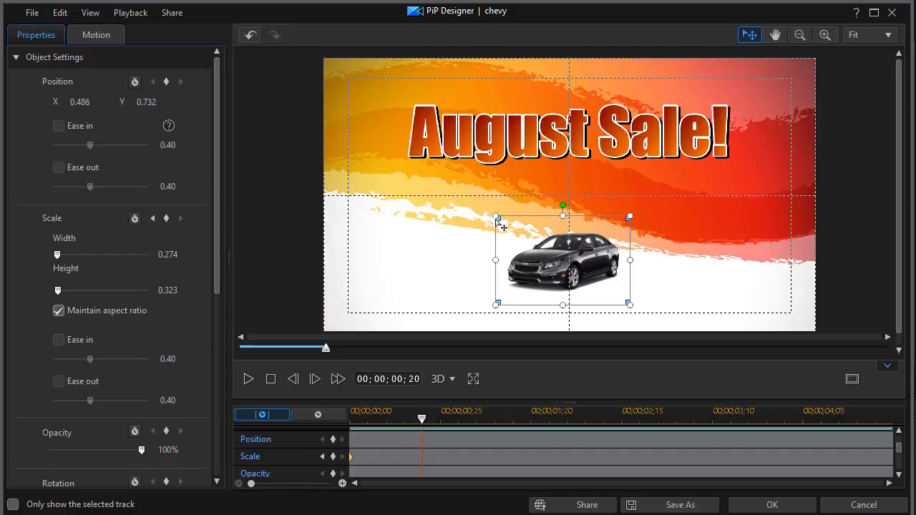
{"action": "left_click_drag", "start_coordinate": [497, 215], "coordinate": [490, 212]}
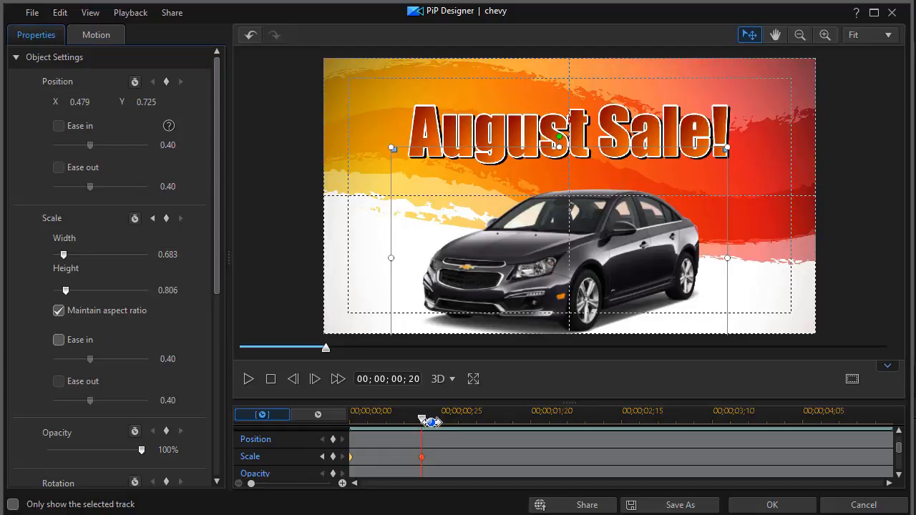
Step: Scale the car up to width 2.773 at 1;08, then back to 0.683 at 1;20
{"action": "left_click_drag", "start_coordinate": [429, 419], "coordinate": [488, 418]}
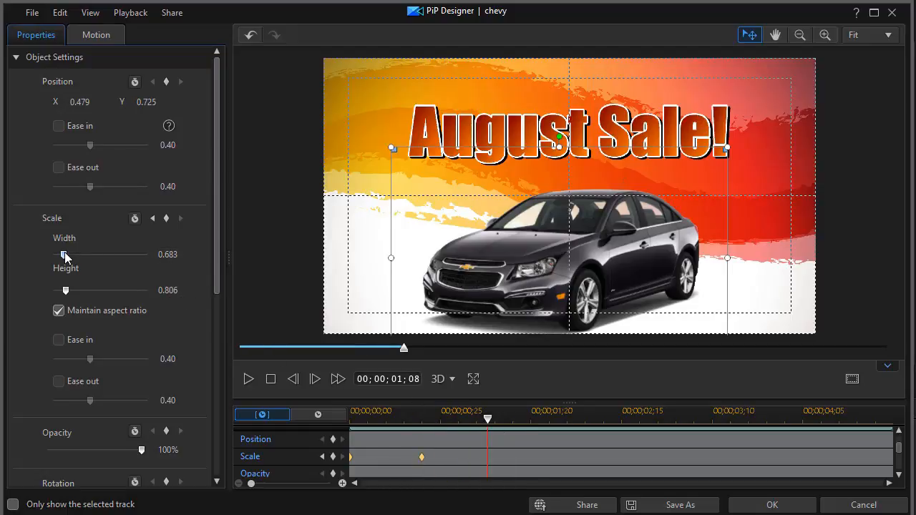
{"action": "left_click_drag", "start_coordinate": [64, 255], "coordinate": [98, 254]}
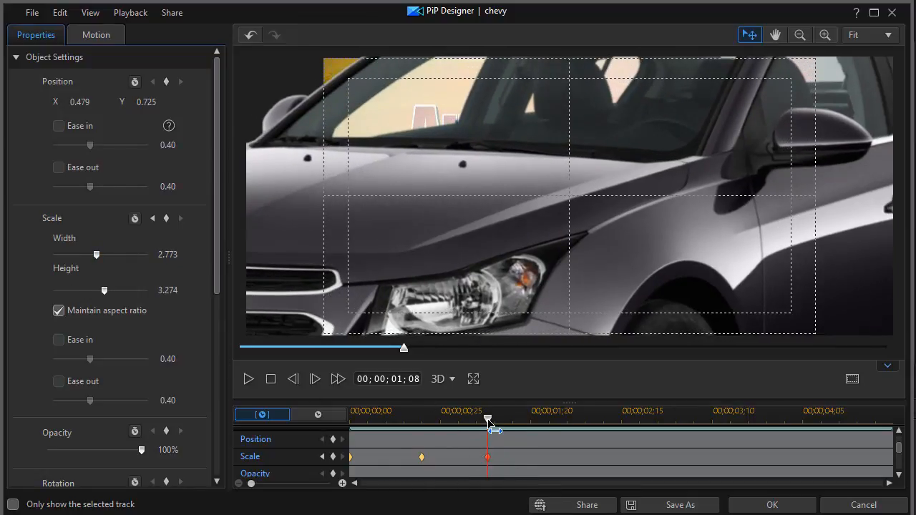
{"action": "left_click_drag", "start_coordinate": [486, 419], "coordinate": [531, 419]}
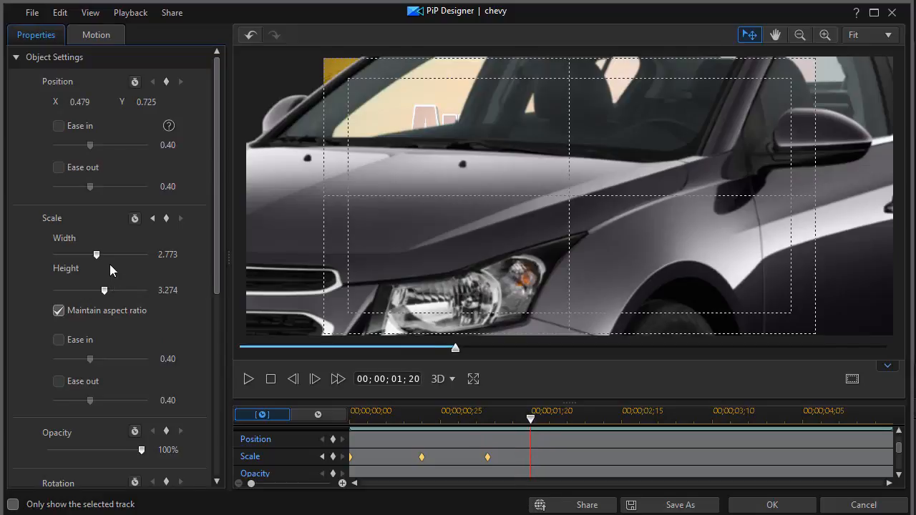
{"action": "mouse_move", "coordinate": [91, 259]}
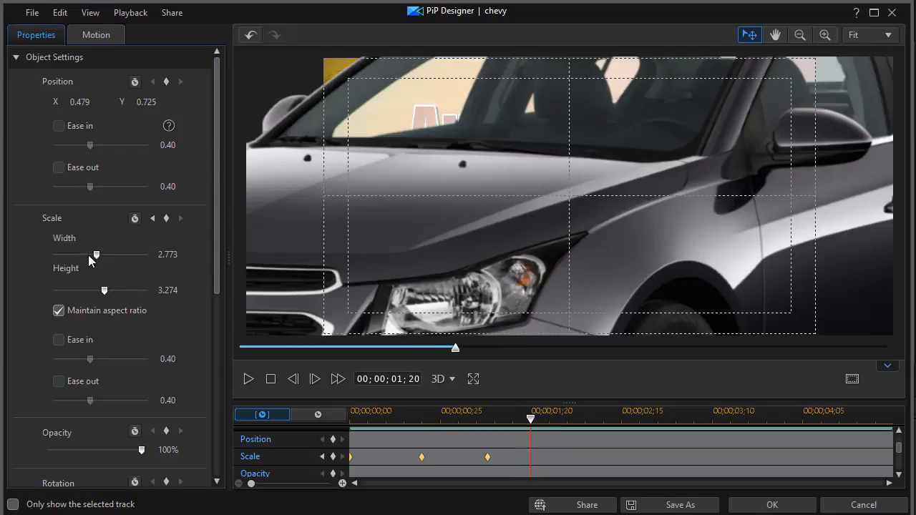
{"action": "left_click_drag", "start_coordinate": [95, 254], "coordinate": [86, 254]}
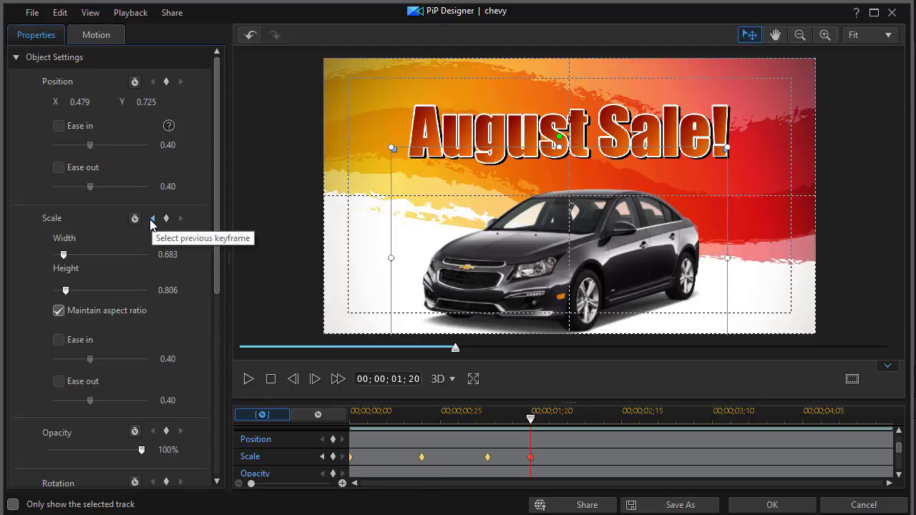
{"action": "mouse_move", "coordinate": [322, 463]}
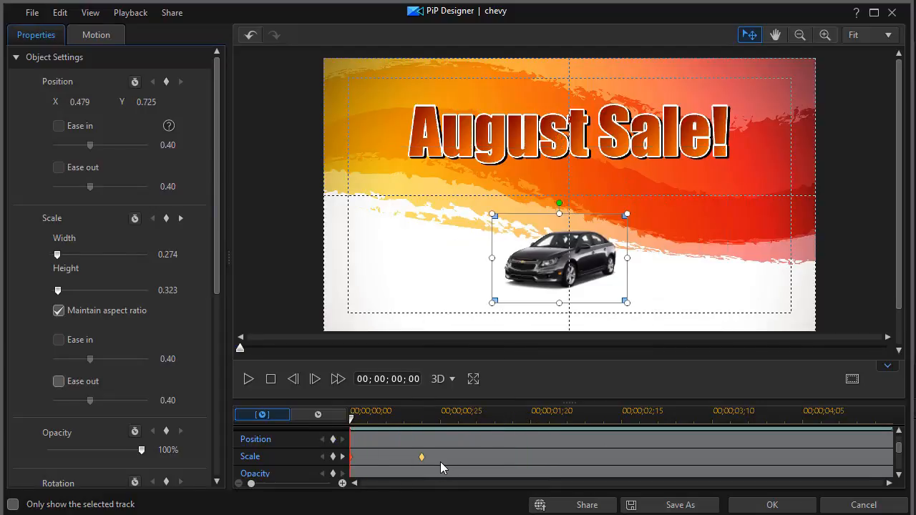
{"action": "mouse_move", "coordinate": [429, 465]}
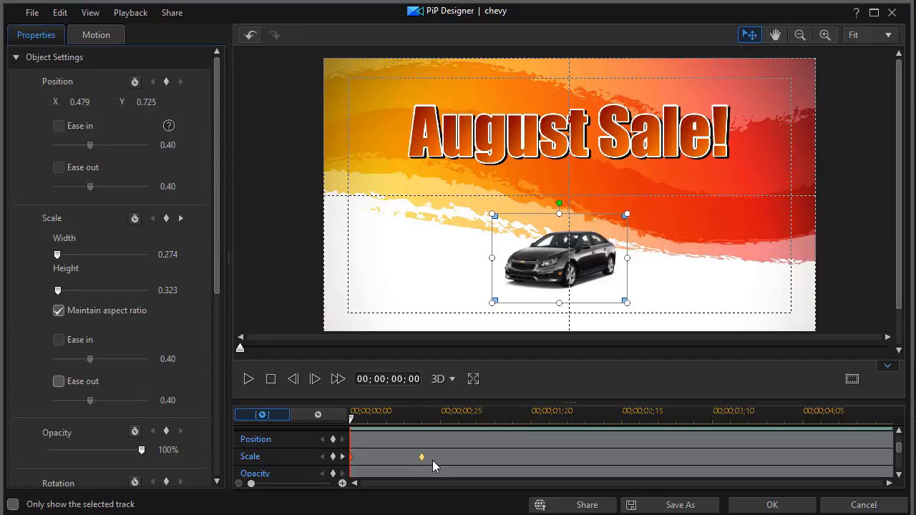
{"action": "mouse_move", "coordinate": [248, 380]}
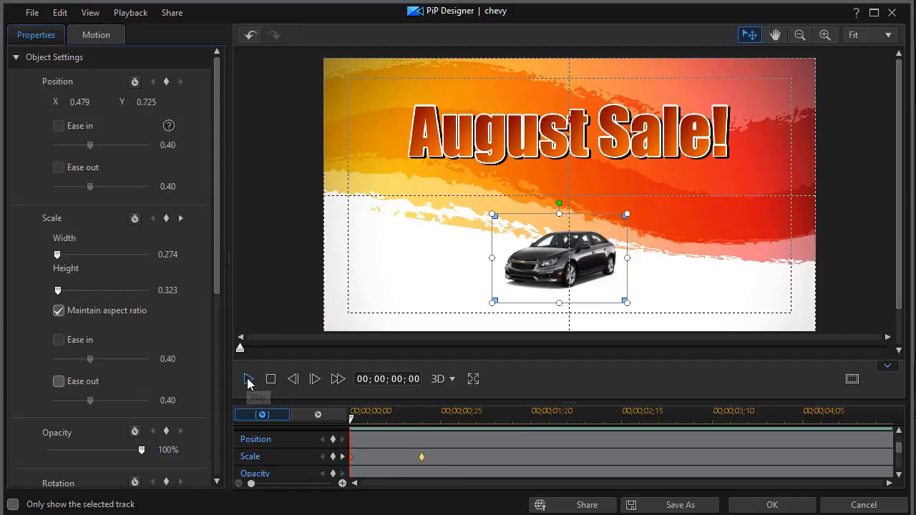
Step: Play and stop a preview of the car's scale animation
{"action": "left_click", "coordinate": [248, 380]}
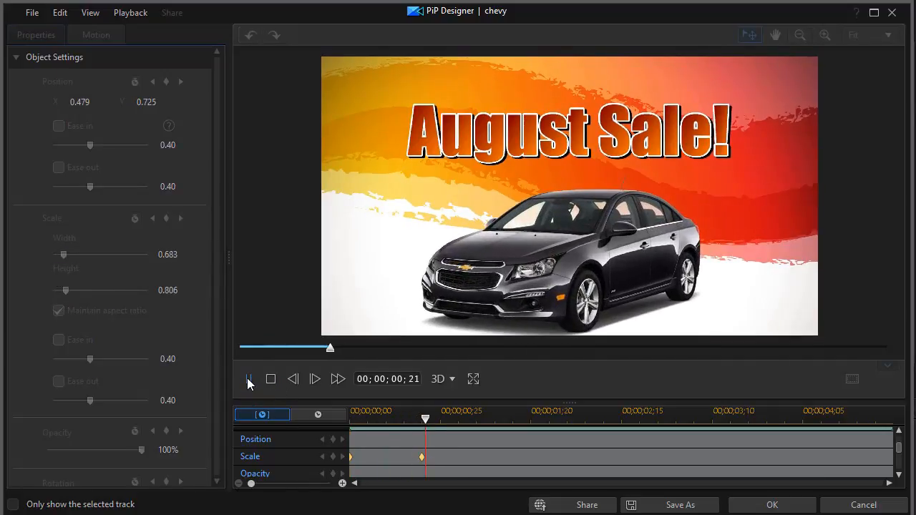
{"action": "left_click", "coordinate": [250, 379]}
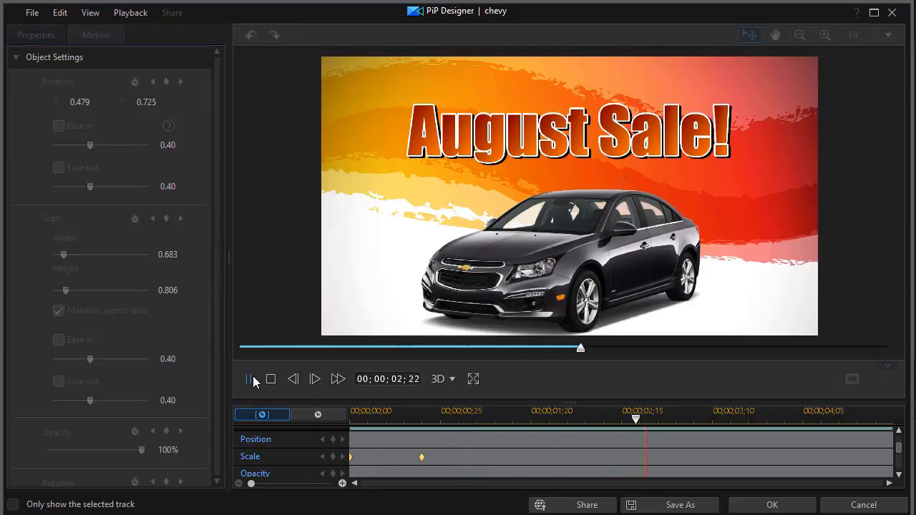
{"action": "left_click", "coordinate": [248, 378]}
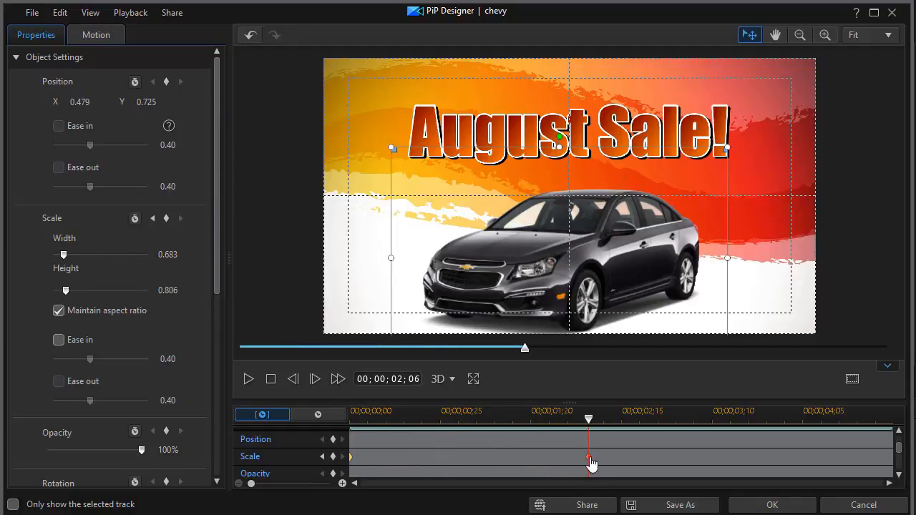
{"action": "mouse_move", "coordinate": [261, 394]}
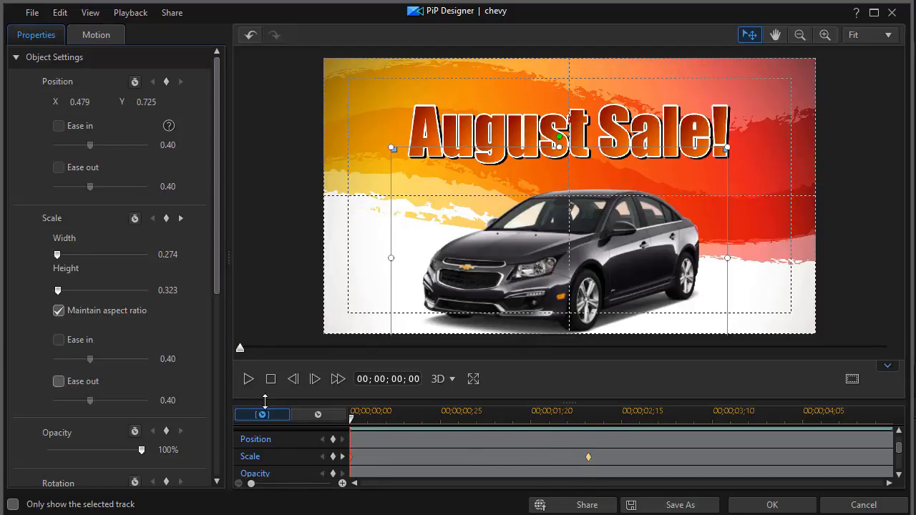
Step: Preview the slower grow-in of the car again, then stop playback
{"action": "left_click", "coordinate": [248, 380]}
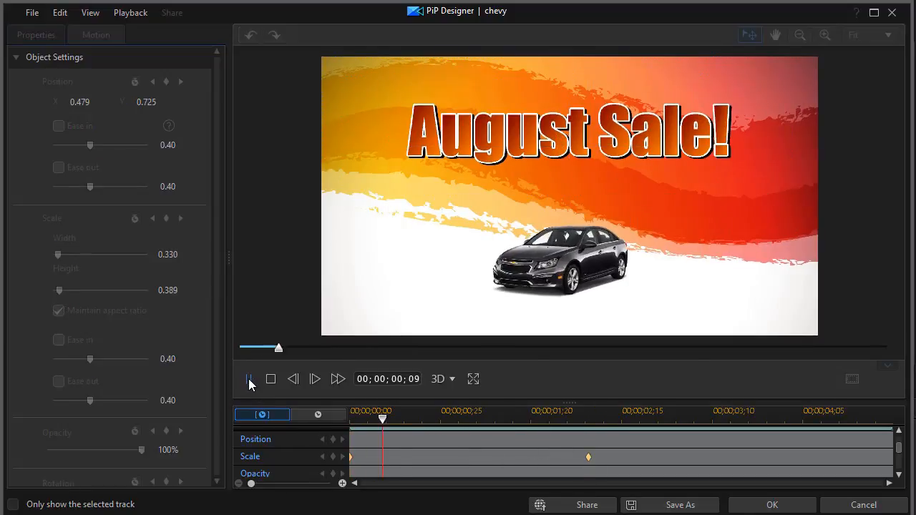
{"action": "left_click", "coordinate": [250, 379]}
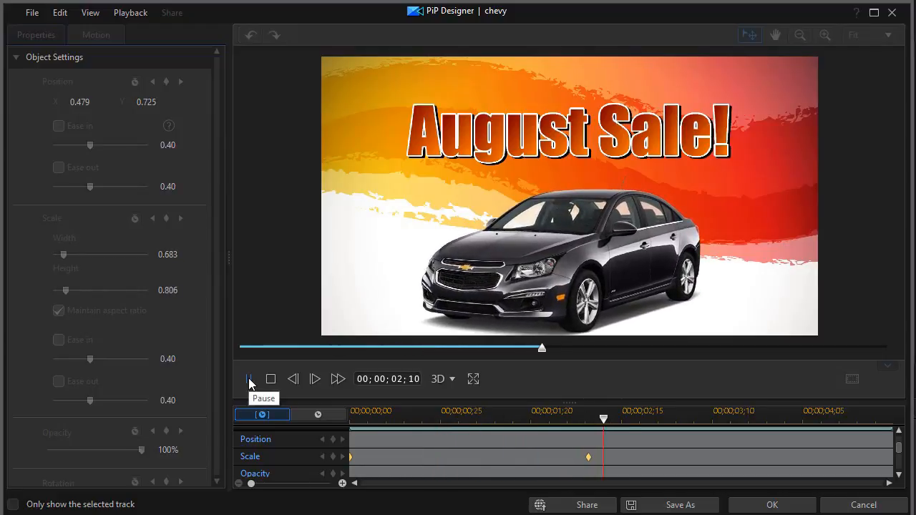
{"action": "left_click", "coordinate": [248, 378]}
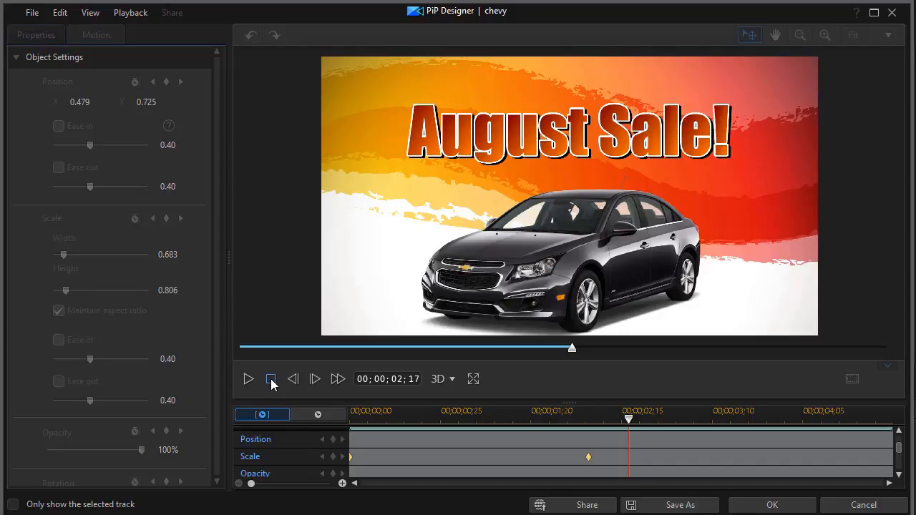
{"action": "left_click", "coordinate": [293, 379]}
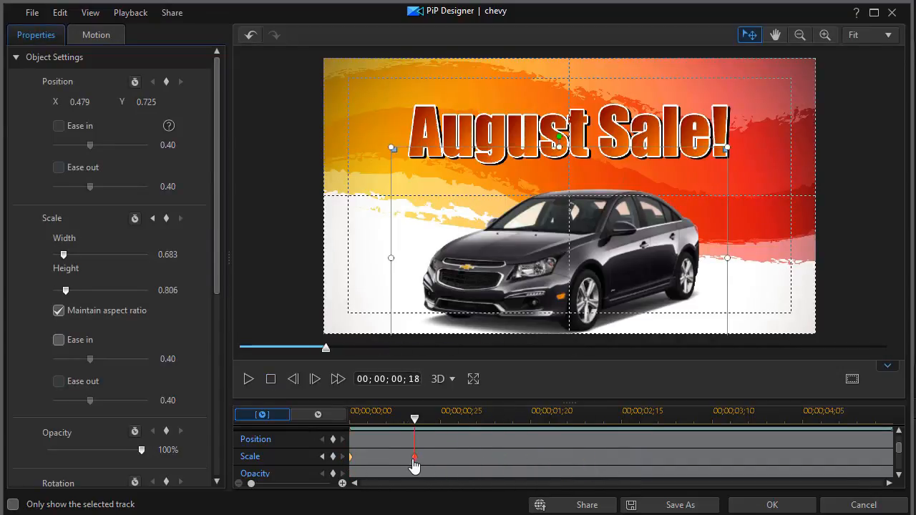
Step: Move the full-size Scale keyframe to about 1;27 and preview the revised grow-in
{"action": "left_click_drag", "start_coordinate": [414, 465], "coordinate": [421, 465]}
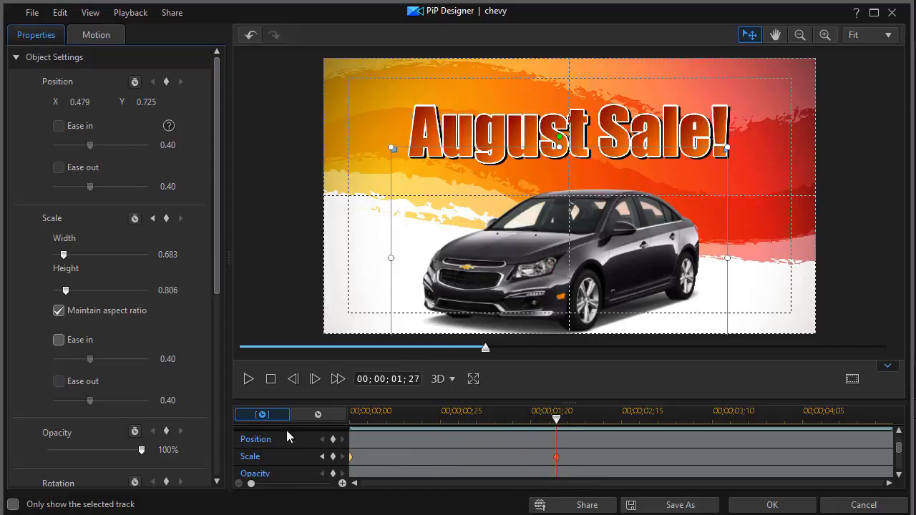
{"action": "mouse_move", "coordinate": [349, 464]}
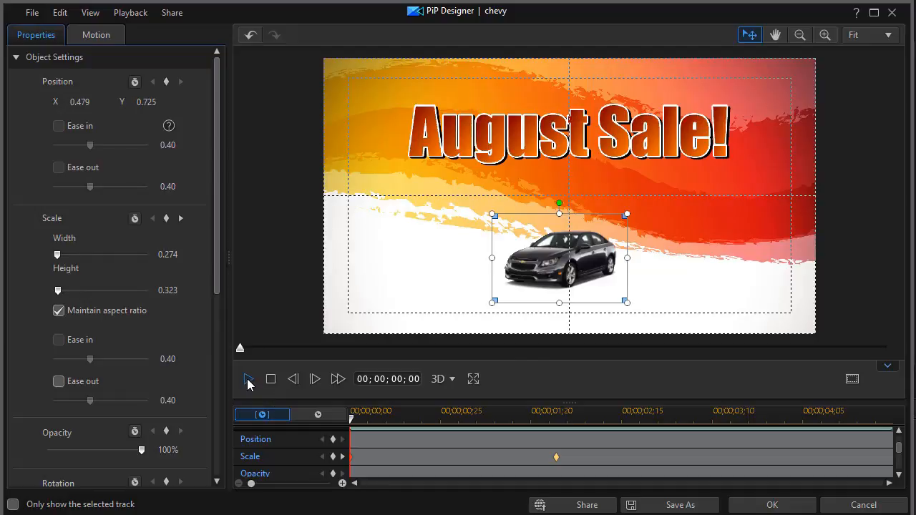
{"action": "left_click", "coordinate": [248, 379]}
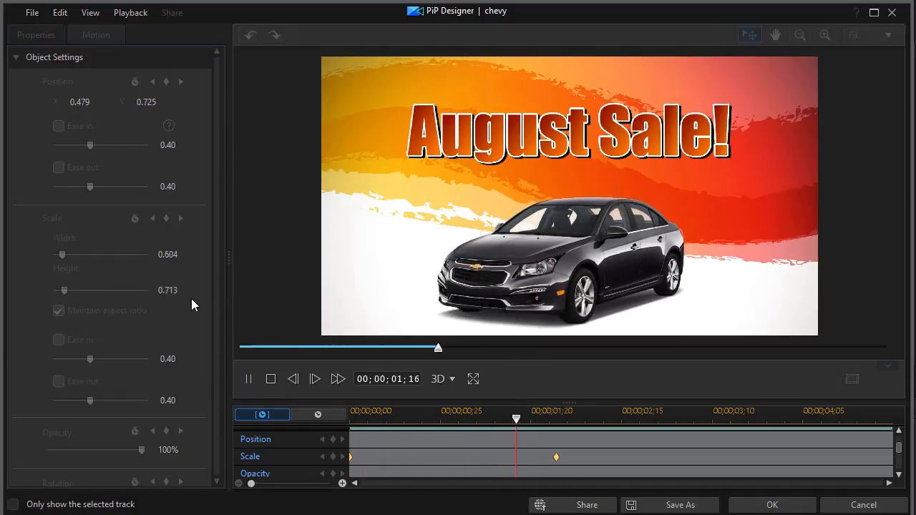
{"action": "left_click", "coordinate": [247, 378]}
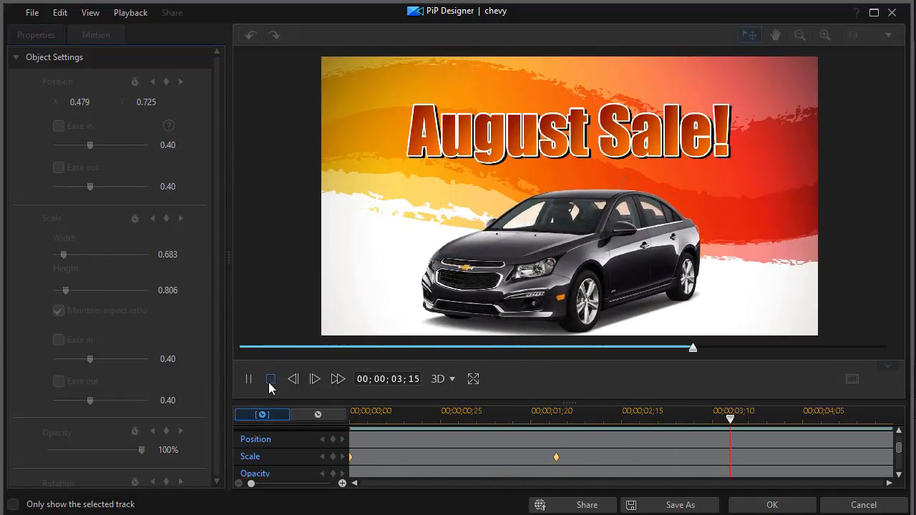
{"action": "left_click", "coordinate": [270, 378]}
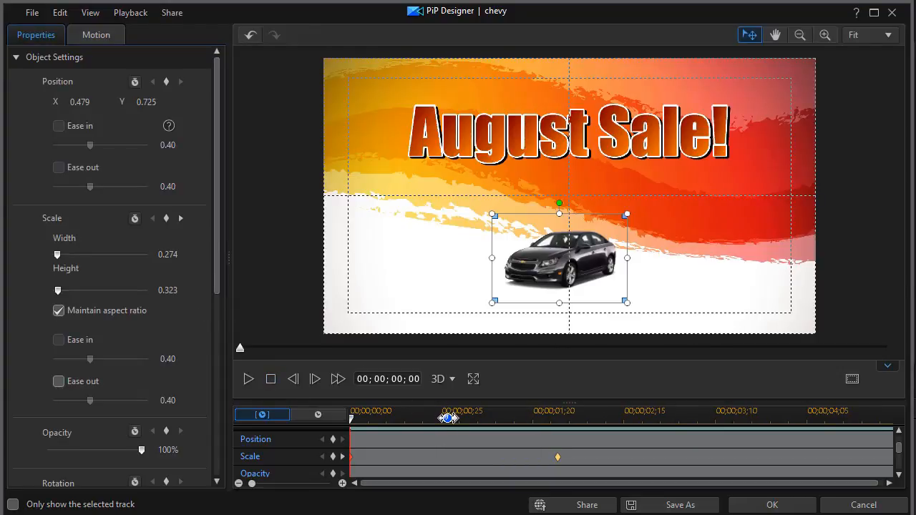
Step: Add a third Scale keyframe about 26 frames in (width 0.461) and preview it
{"action": "left_click_drag", "start_coordinate": [448, 417], "coordinate": [444, 418]}
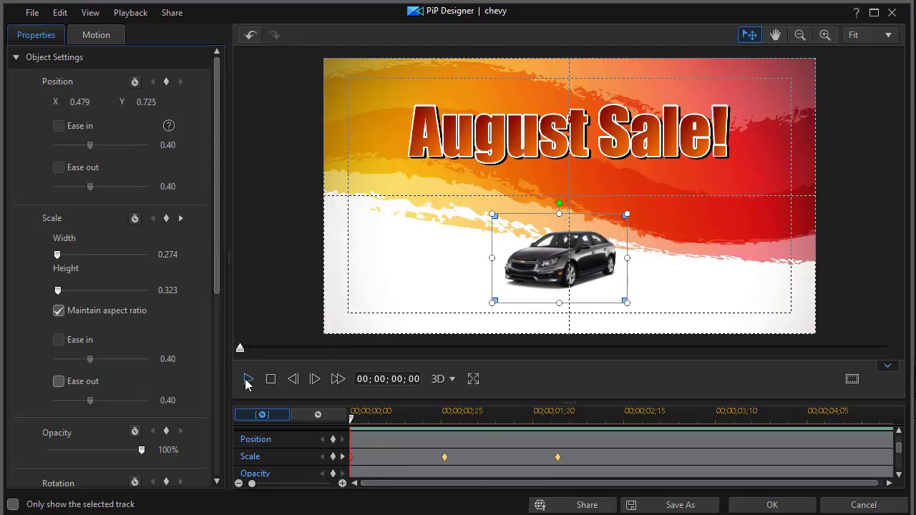
{"action": "left_click", "coordinate": [248, 378]}
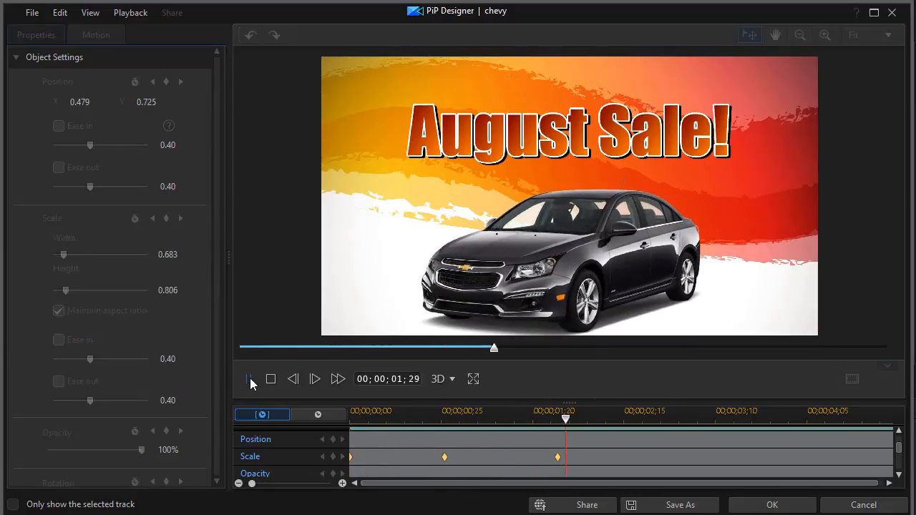
{"action": "left_click", "coordinate": [248, 378]}
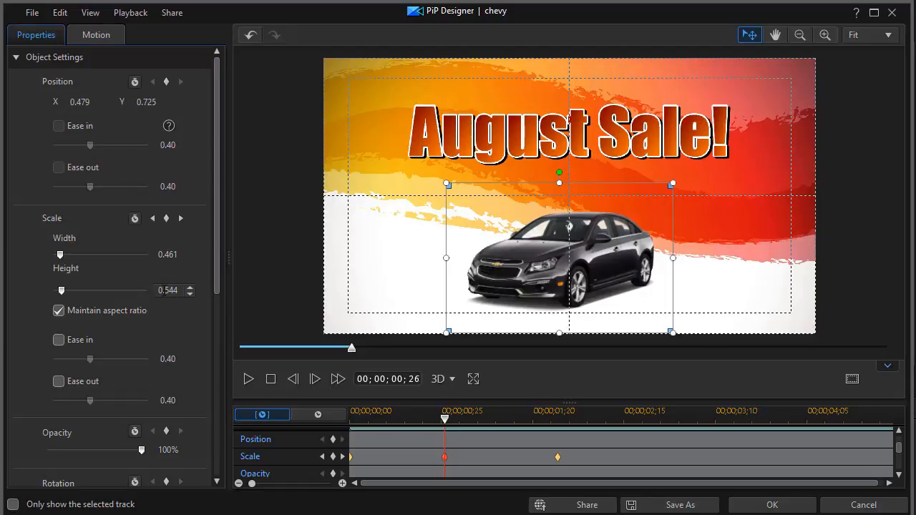
{"action": "mouse_move", "coordinate": [184, 286]}
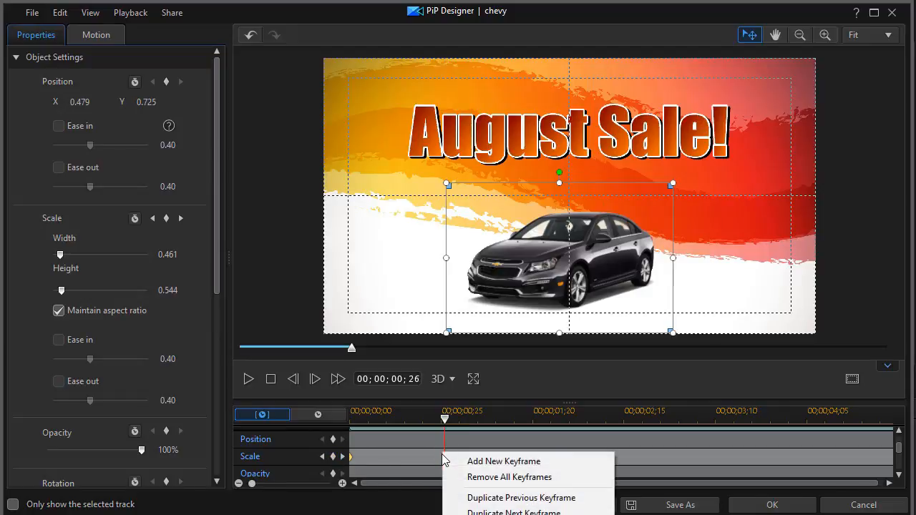
{"action": "mouse_move", "coordinate": [521, 497]}
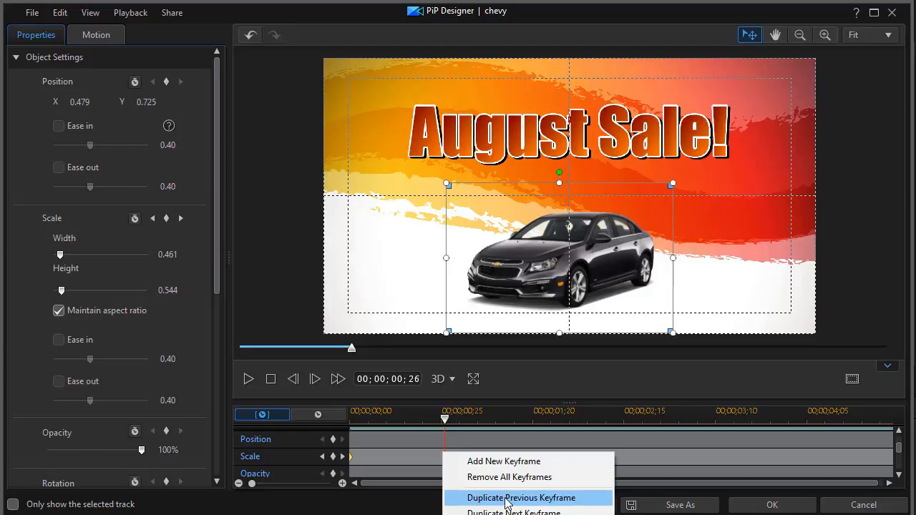
Step: Duplicate the previous keyframe so the 0:25 Scale keyframe copies the 0.274 starting size
{"action": "left_click", "coordinate": [521, 497]}
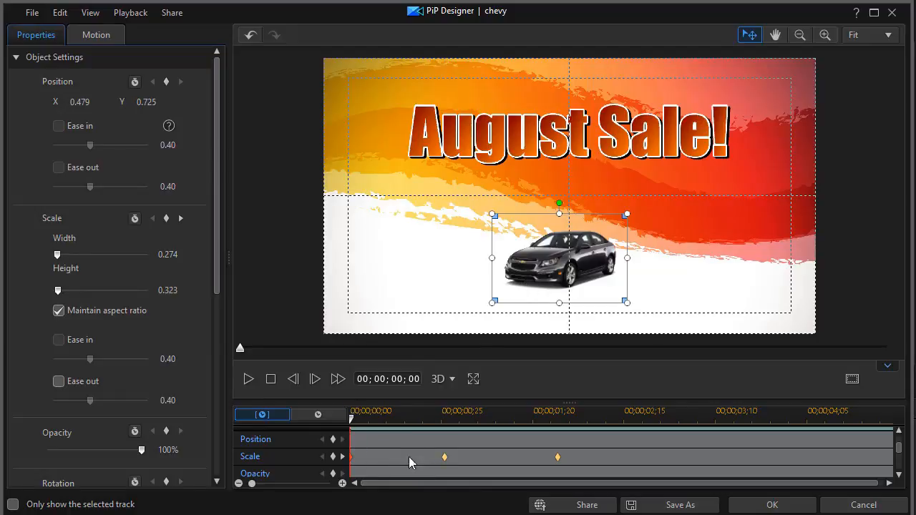
{"action": "mouse_move", "coordinate": [446, 464]}
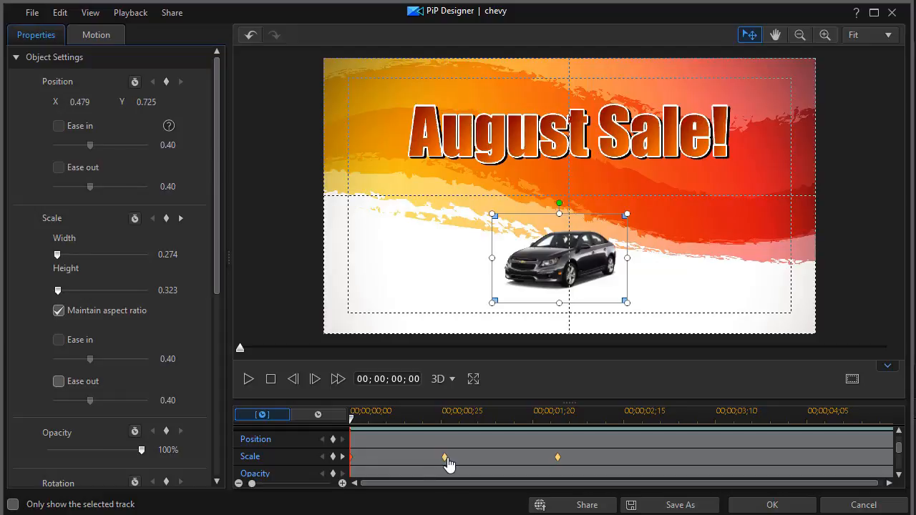
{"action": "mouse_move", "coordinate": [558, 464]}
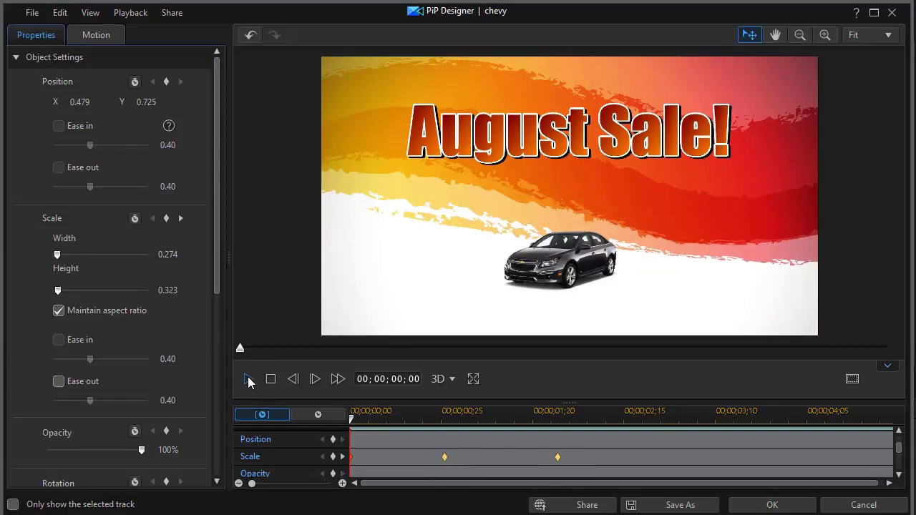
Step: Play a preview of the car's scale animation
{"action": "left_click", "coordinate": [249, 379]}
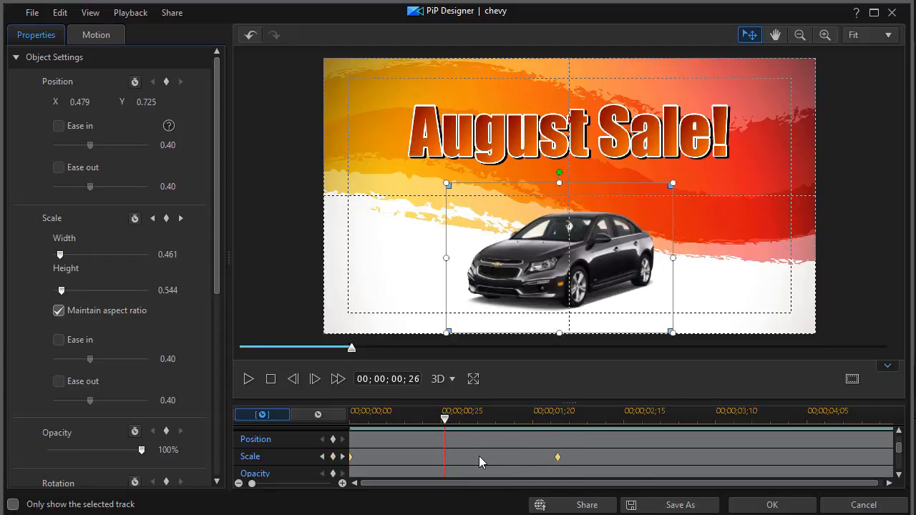
{"action": "mouse_move", "coordinate": [364, 468]}
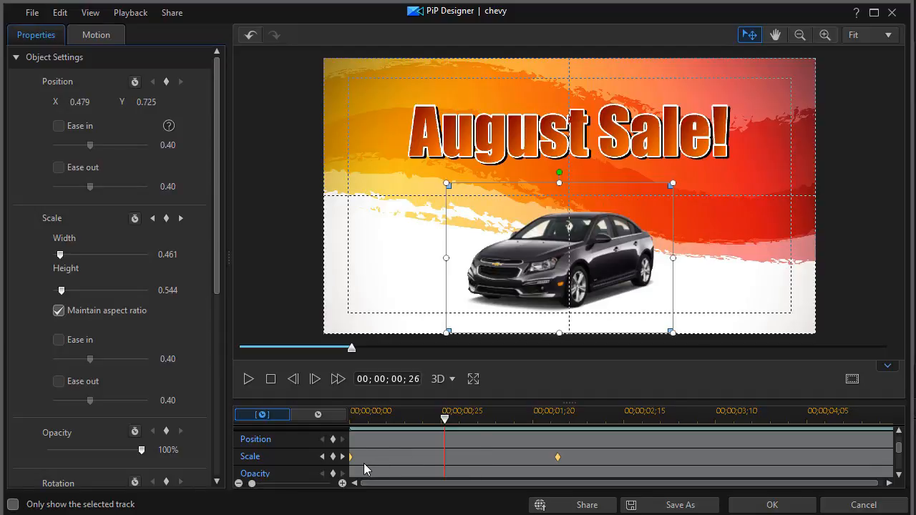
{"action": "mouse_move", "coordinate": [387, 462]}
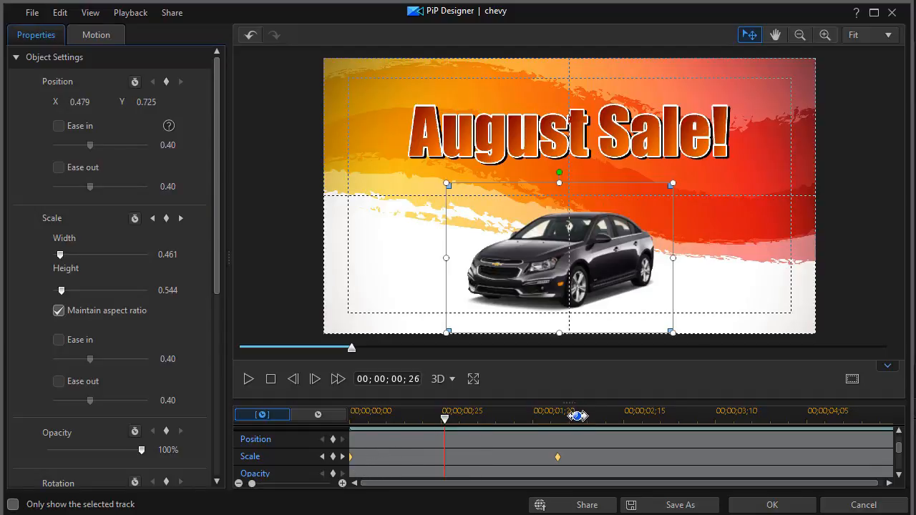
{"action": "mouse_move", "coordinate": [569, 389]}
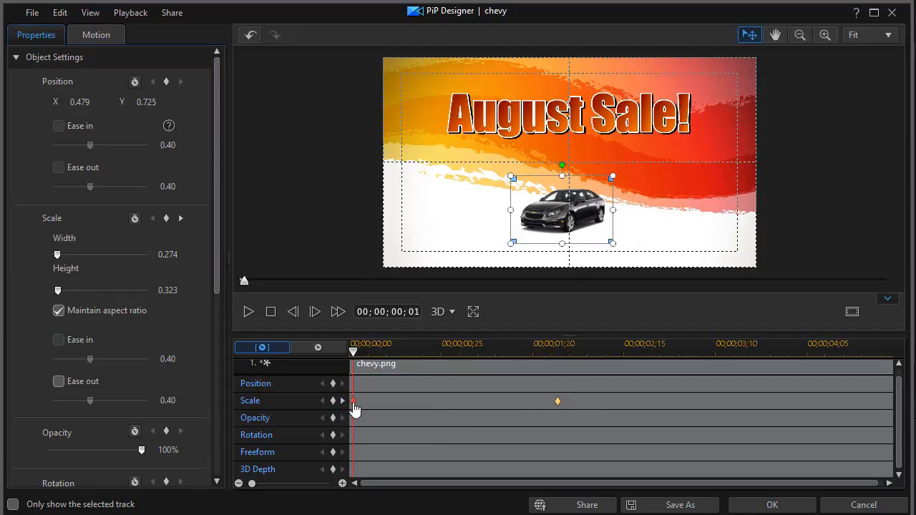
Step: Bring up the context menu for the starting Scale keyframe
{"action": "right_click", "coordinate": [353, 400]}
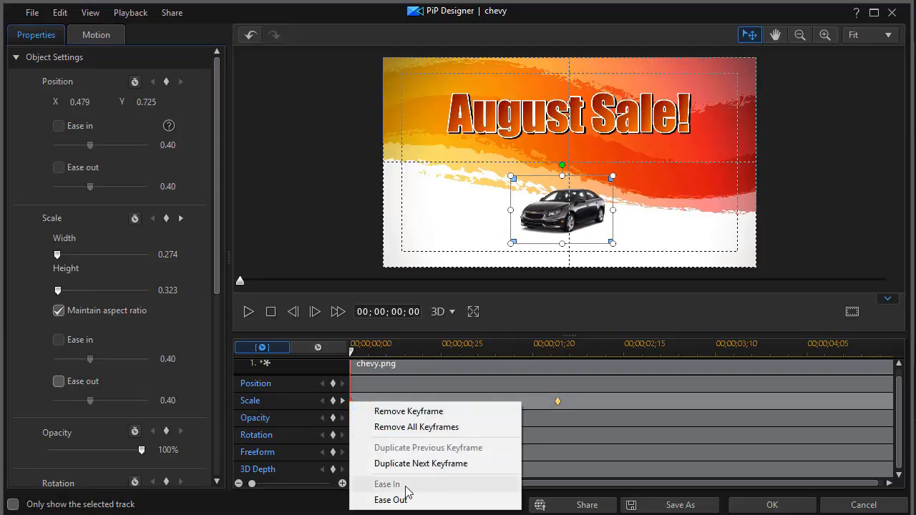
{"action": "mouse_move", "coordinate": [389, 498]}
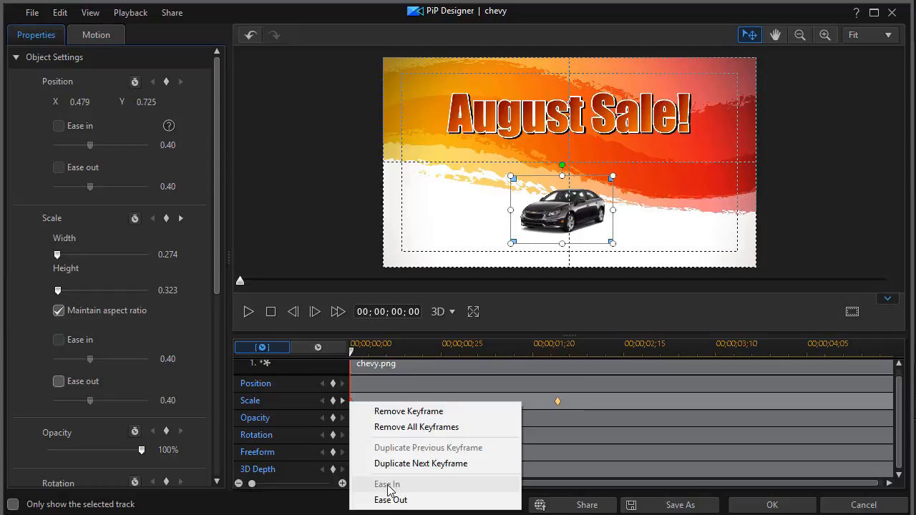
{"action": "mouse_move", "coordinate": [536, 417]}
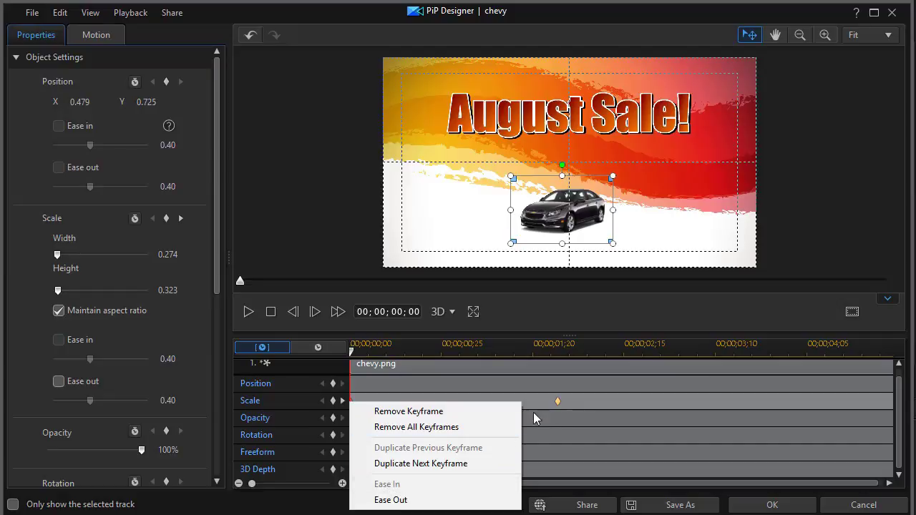
{"action": "mouse_move", "coordinate": [390, 500]}
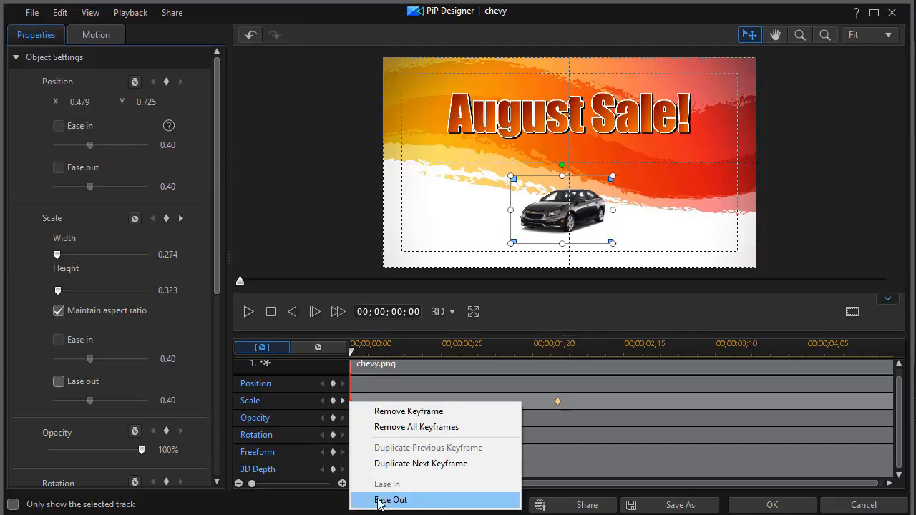
Step: Give the starting Scale keyframe Ease Out, preview the grow-in, and select the ending keyframe
{"action": "left_click", "coordinate": [390, 500]}
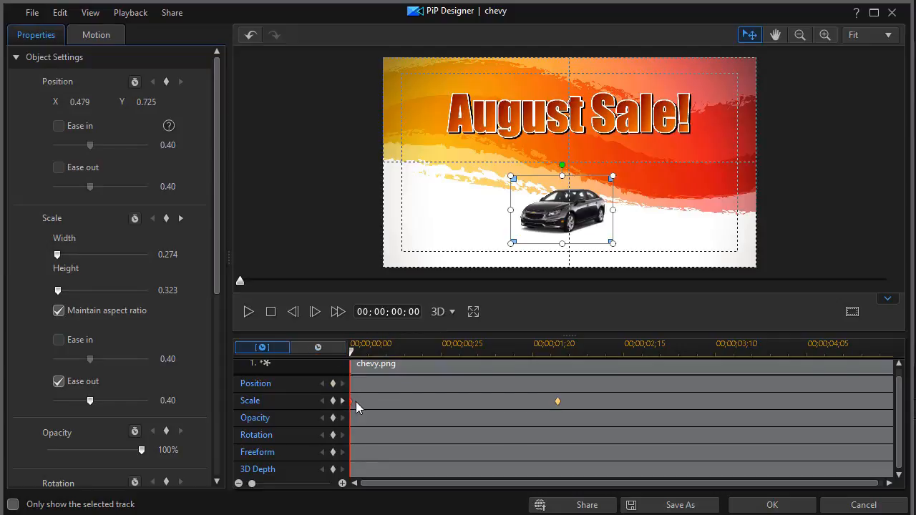
{"action": "mouse_move", "coordinate": [572, 403]}
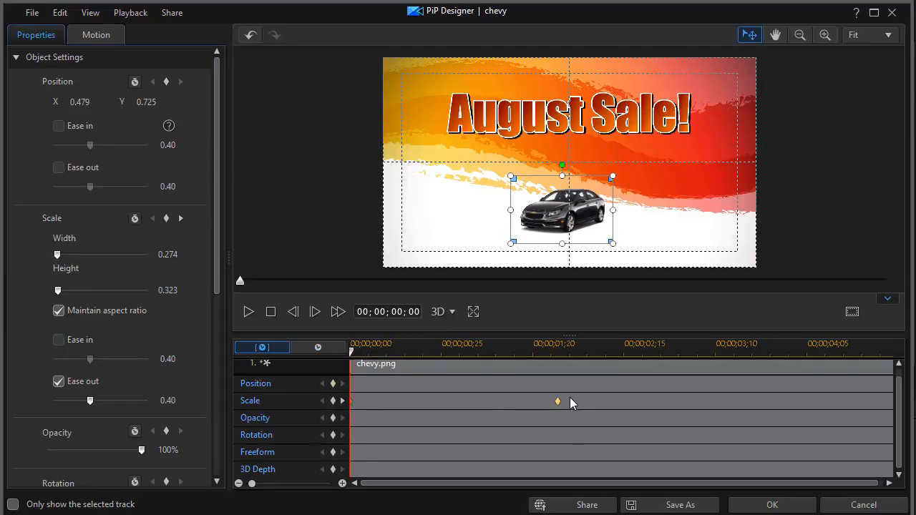
{"action": "mouse_move", "coordinate": [248, 314]}
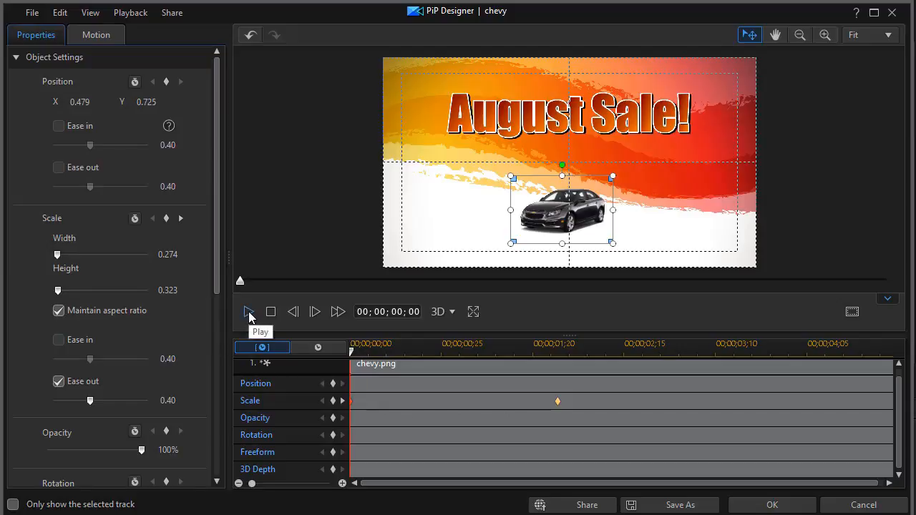
{"action": "left_click", "coordinate": [249, 312]}
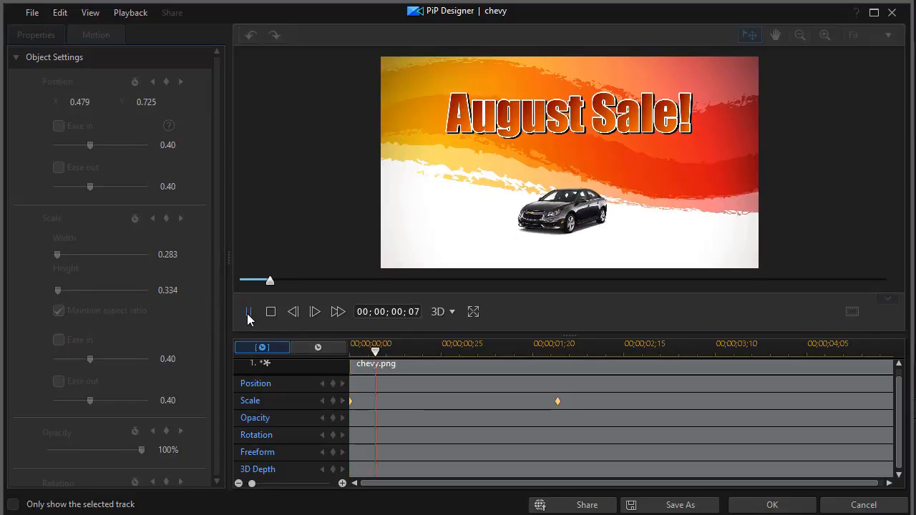
{"action": "left_click", "coordinate": [248, 312]}
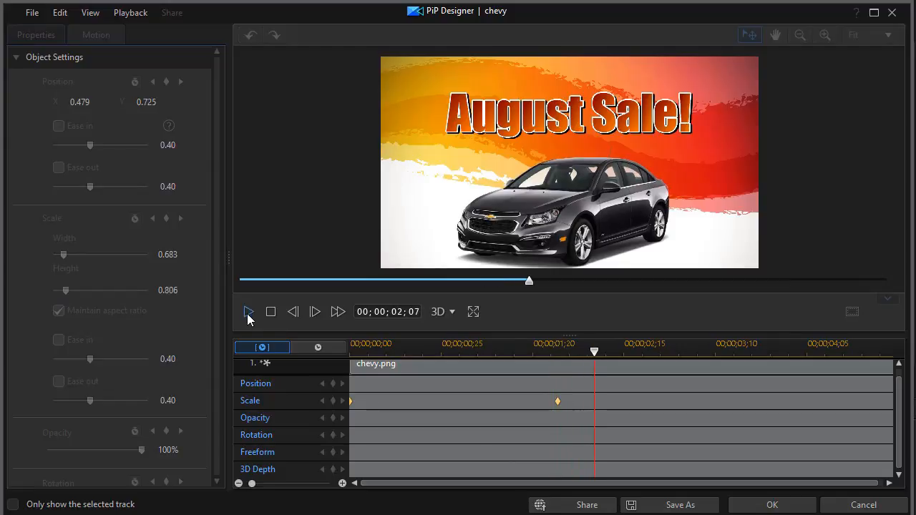
{"action": "left_click", "coordinate": [270, 312]}
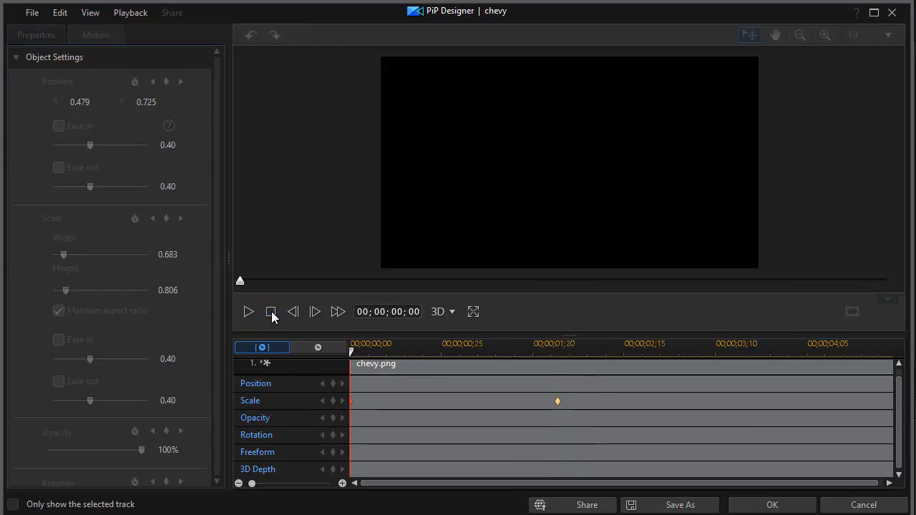
{"action": "left_click", "coordinate": [556, 343]}
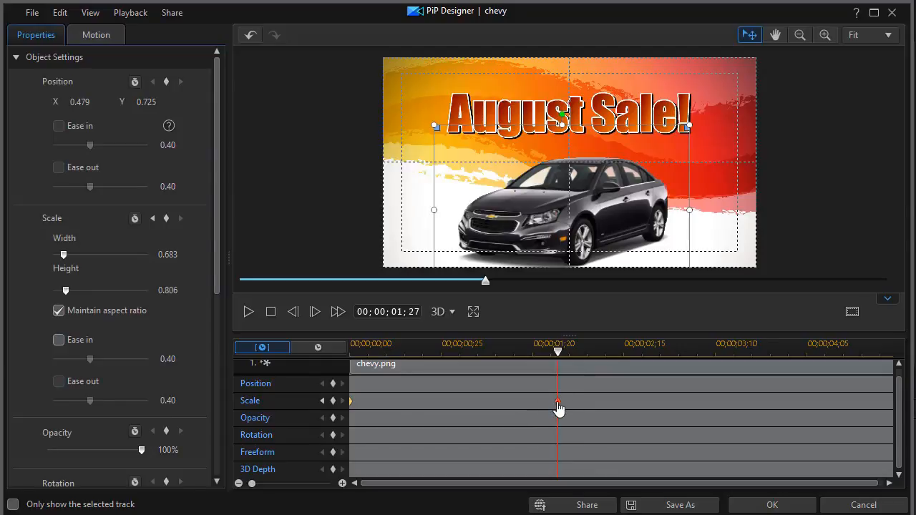
Step: Give the ending Scale keyframe Ease In and preview the eased grow-in from the start
{"action": "right_click", "coordinate": [556, 401]}
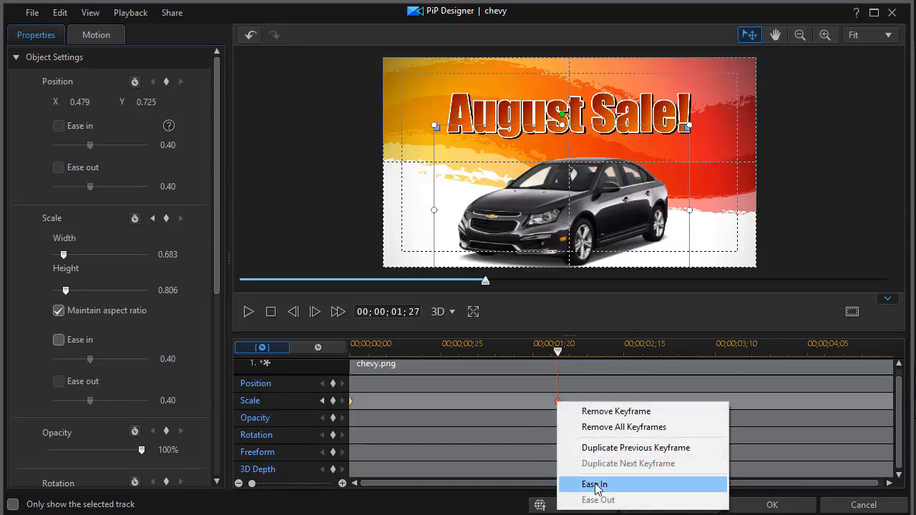
{"action": "left_click", "coordinate": [595, 484]}
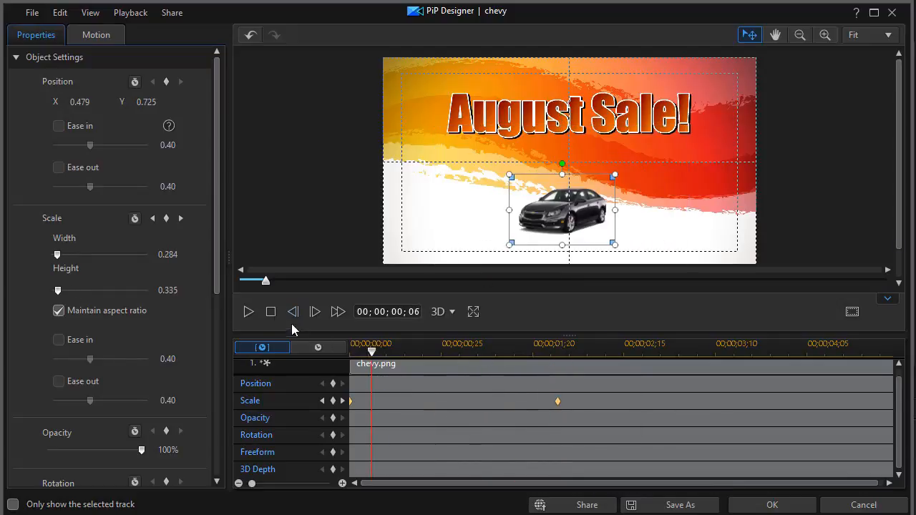
{"action": "left_click", "coordinate": [248, 311]}
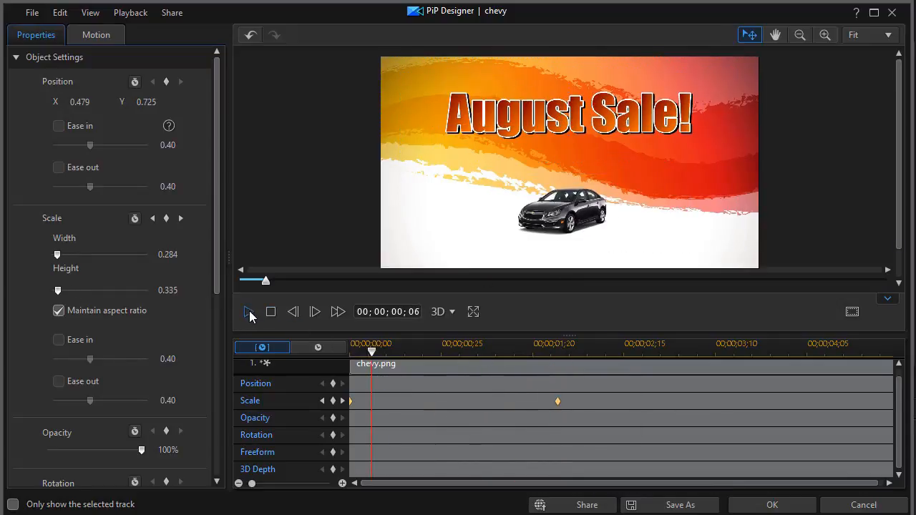
{"action": "left_click", "coordinate": [248, 311]}
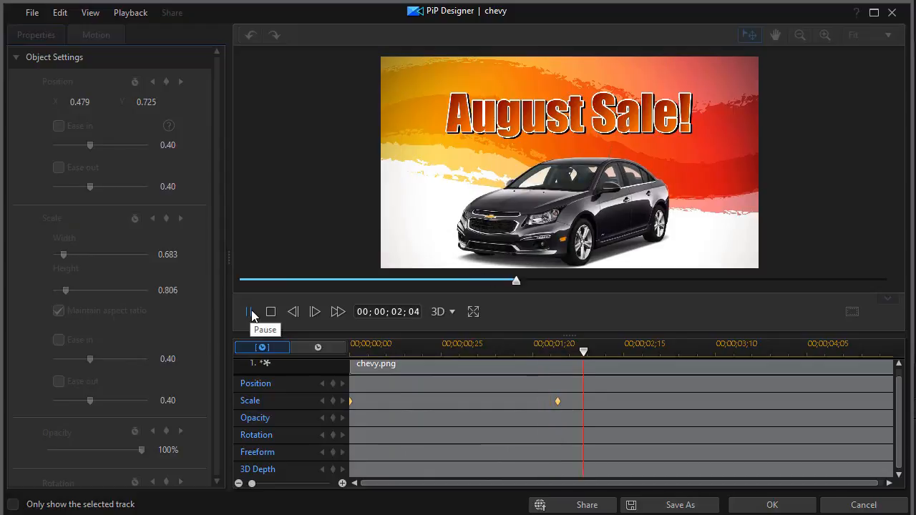
{"action": "left_click", "coordinate": [270, 312]}
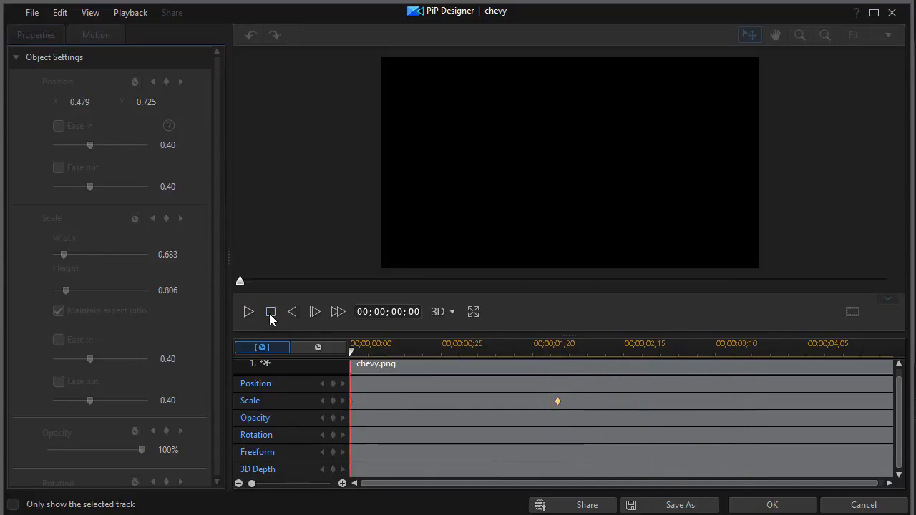
Step: Toggle the first Scale keyframe's Ease out checkbox off and back on
{"action": "right_click", "coordinate": [557, 400]}
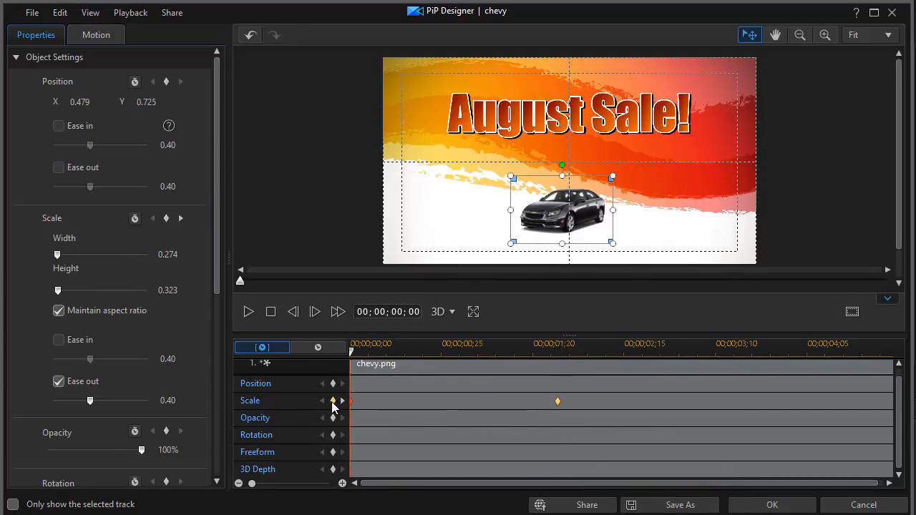
{"action": "mouse_move", "coordinate": [351, 413]}
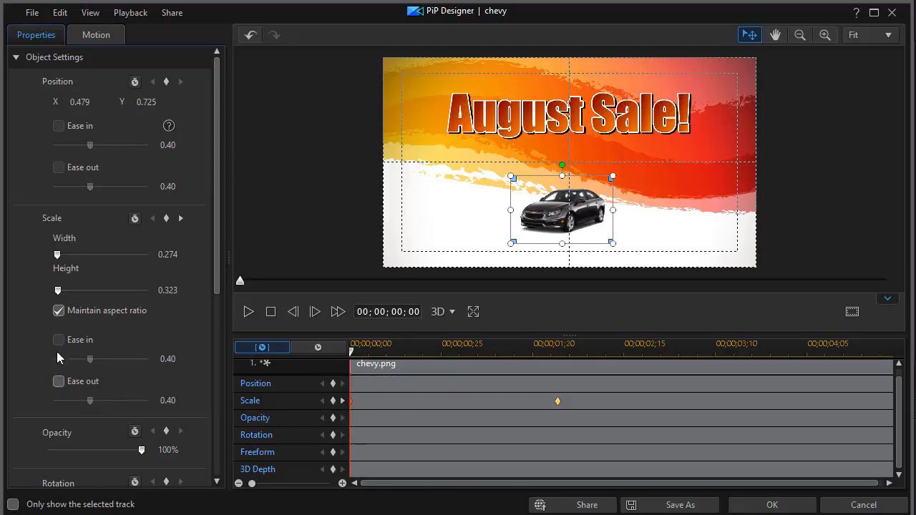
{"action": "left_click", "coordinate": [59, 380]}
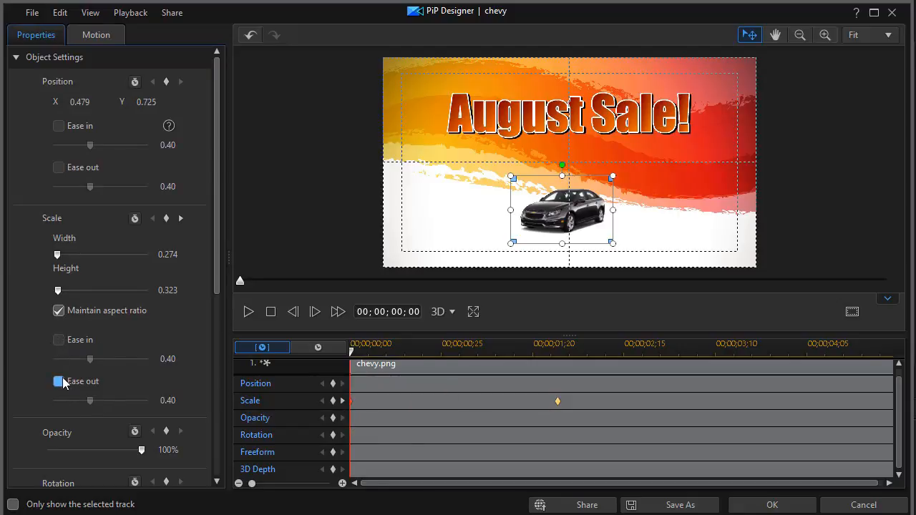
{"action": "left_click", "coordinate": [59, 381]}
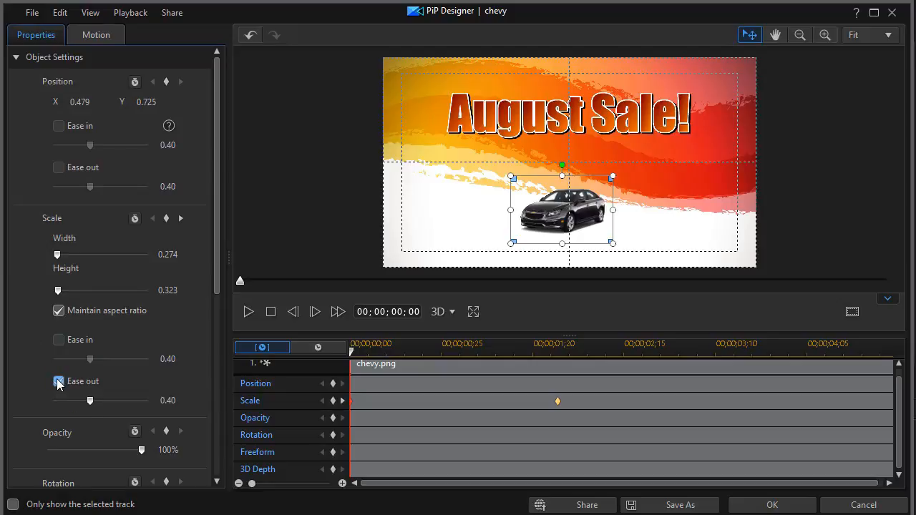
{"action": "left_click", "coordinate": [59, 380]}
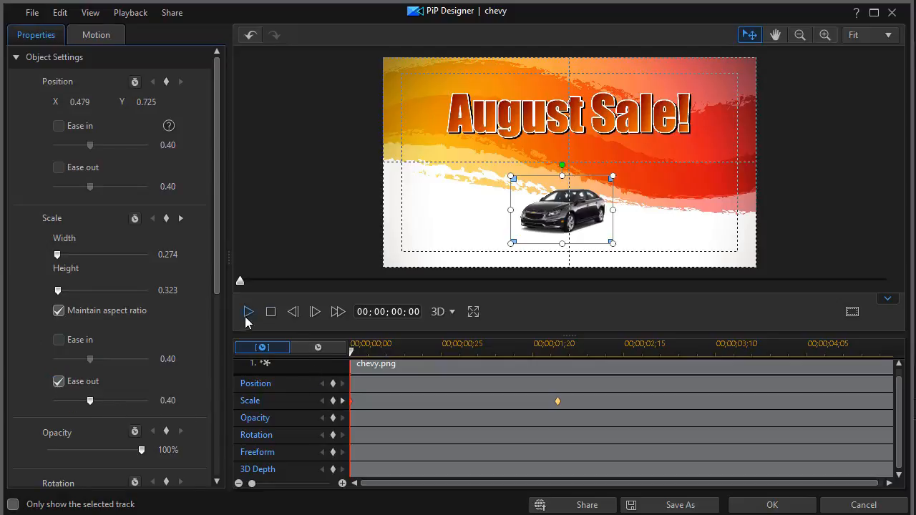
Step: Set the starting keyframe's Scale ease-out strength to 1.00 and preview the animation
{"action": "left_click", "coordinate": [248, 312]}
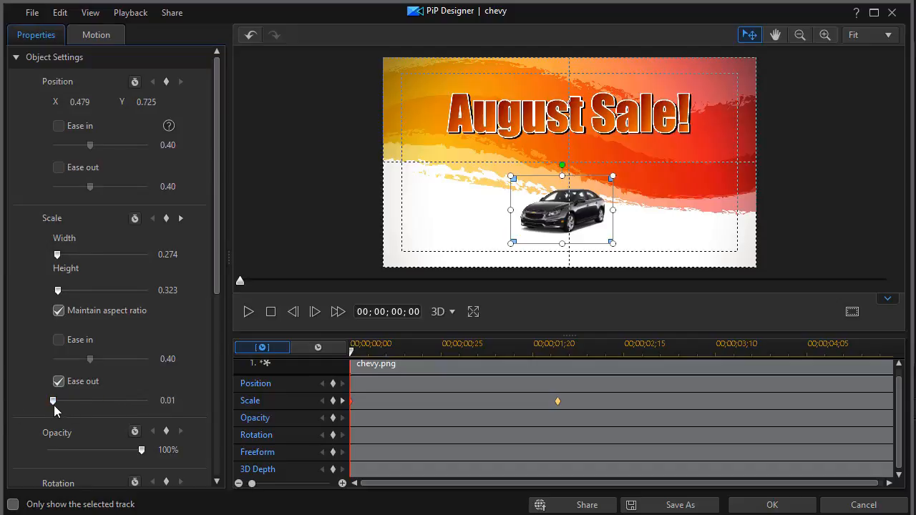
{"action": "left_click_drag", "start_coordinate": [52, 400], "coordinate": [146, 400]}
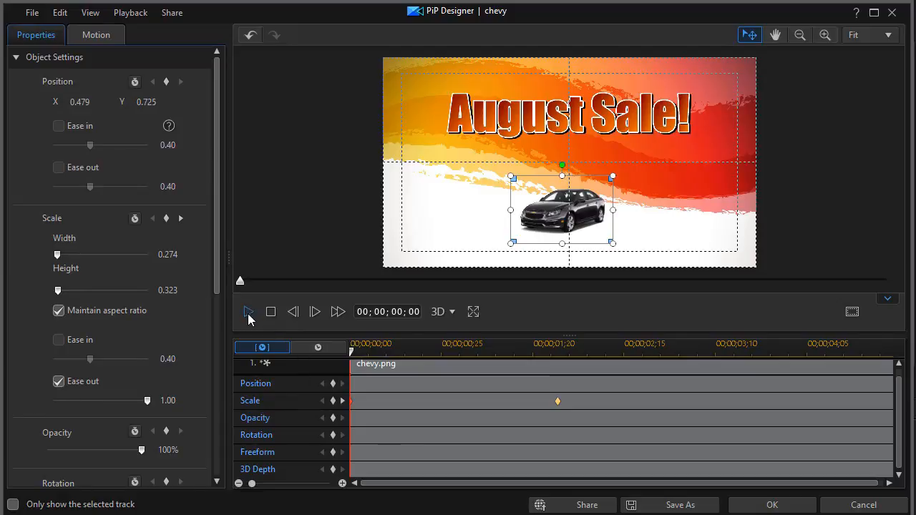
{"action": "left_click", "coordinate": [248, 312]}
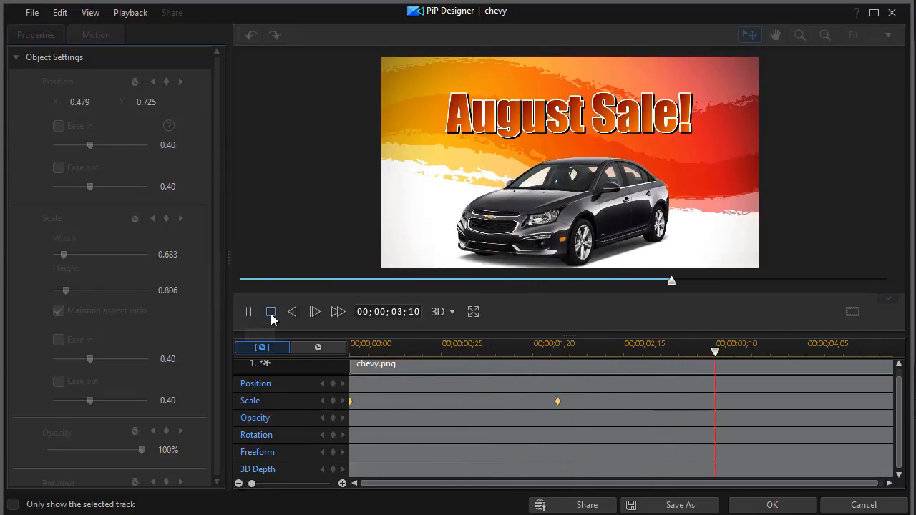
{"action": "left_click", "coordinate": [270, 311]}
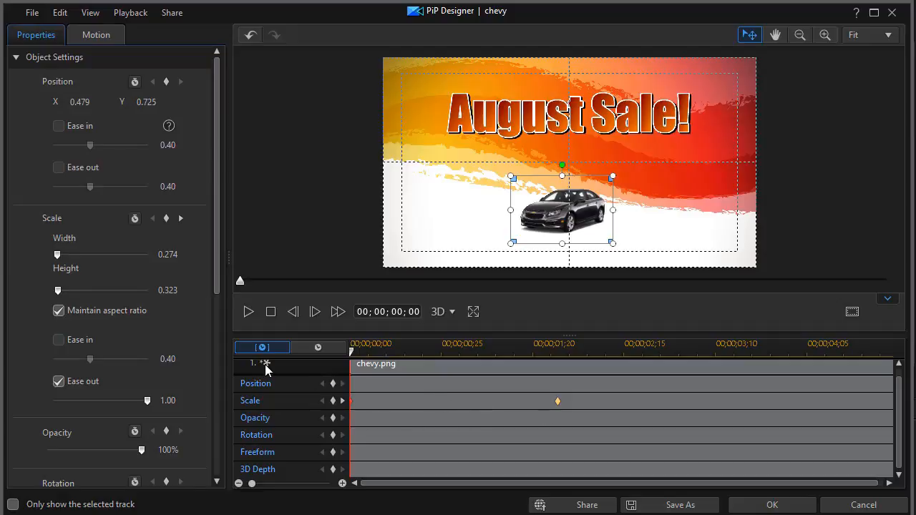
{"action": "mouse_move", "coordinate": [304, 390]}
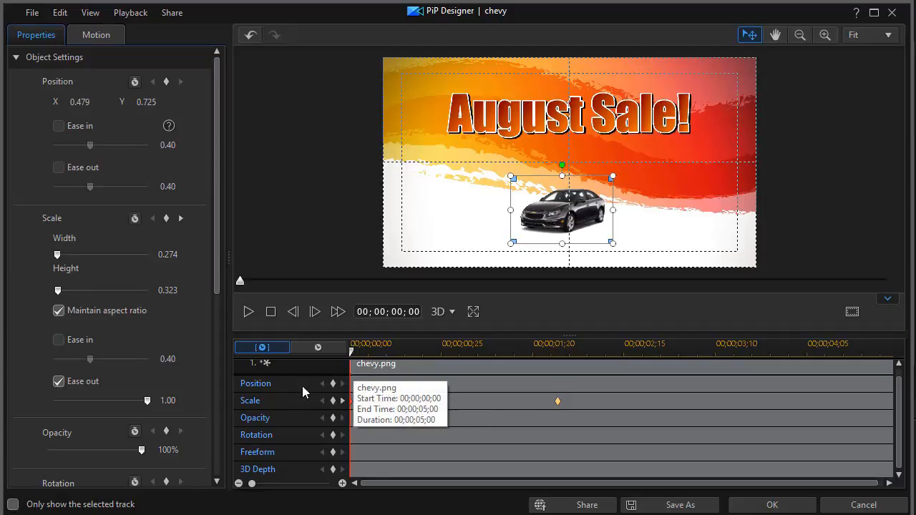
{"action": "mouse_move", "coordinate": [372, 404]}
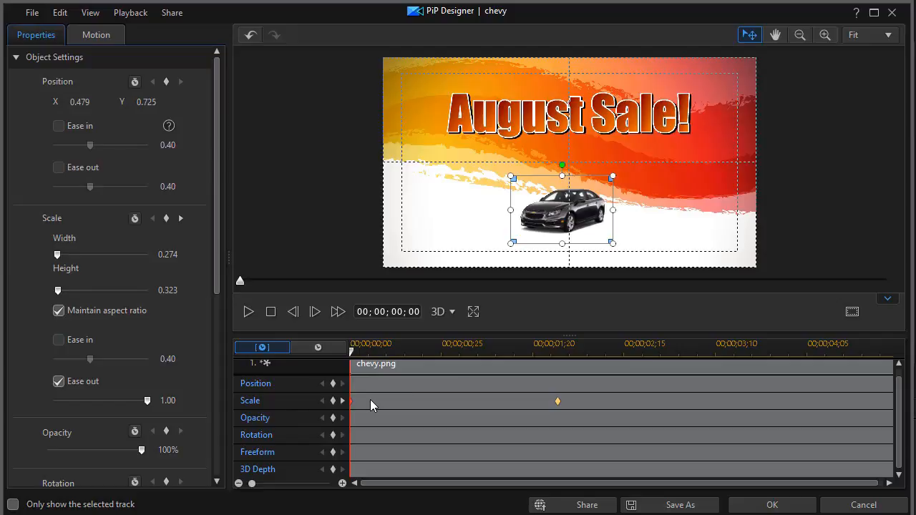
{"action": "mouse_move", "coordinate": [367, 411]}
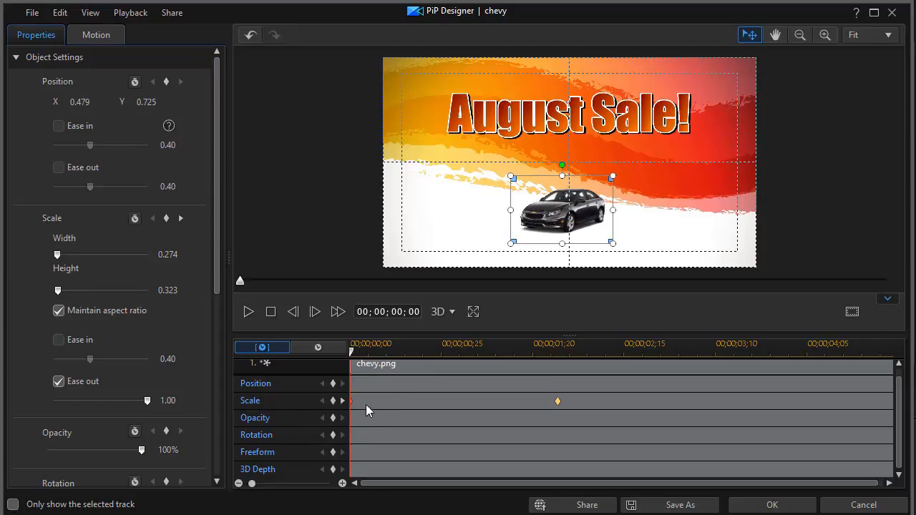
{"action": "mouse_move", "coordinate": [358, 411]}
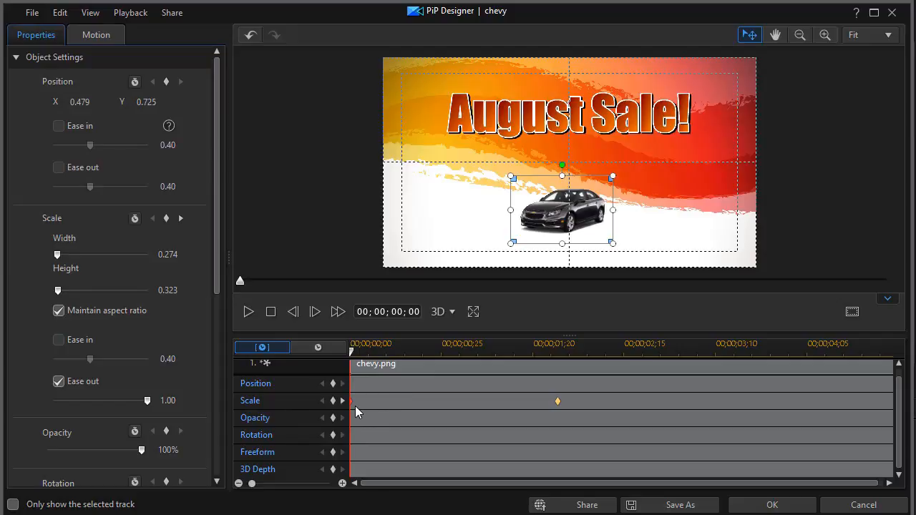
{"action": "mouse_move", "coordinate": [370, 403]}
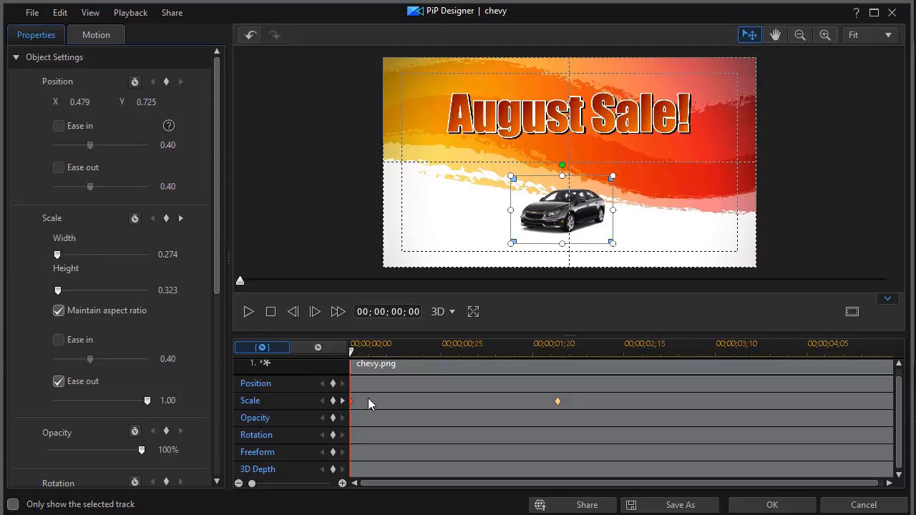
{"action": "mouse_move", "coordinate": [364, 400]}
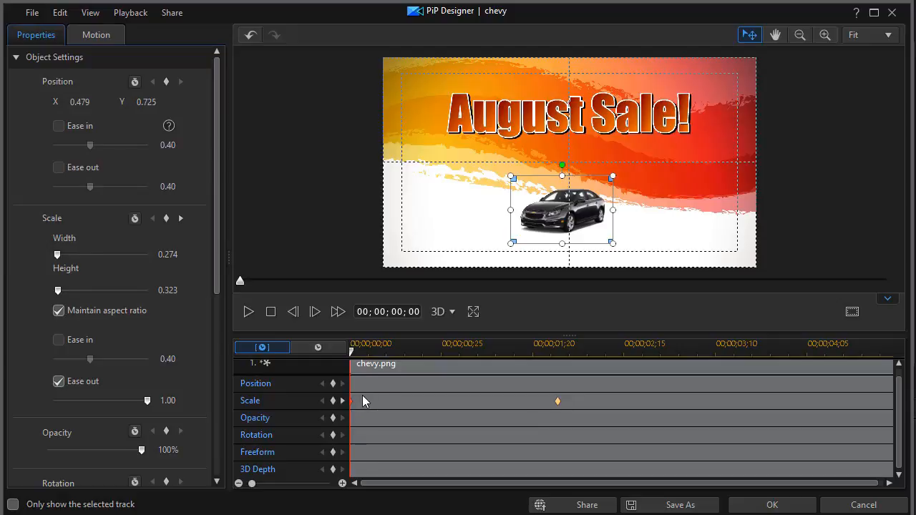
{"action": "mouse_move", "coordinate": [354, 412]}
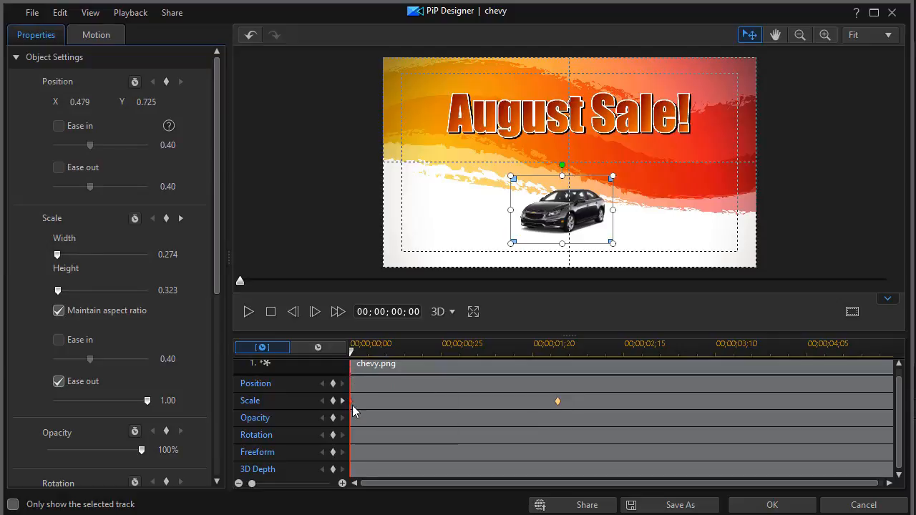
{"action": "mouse_move", "coordinate": [351, 408]}
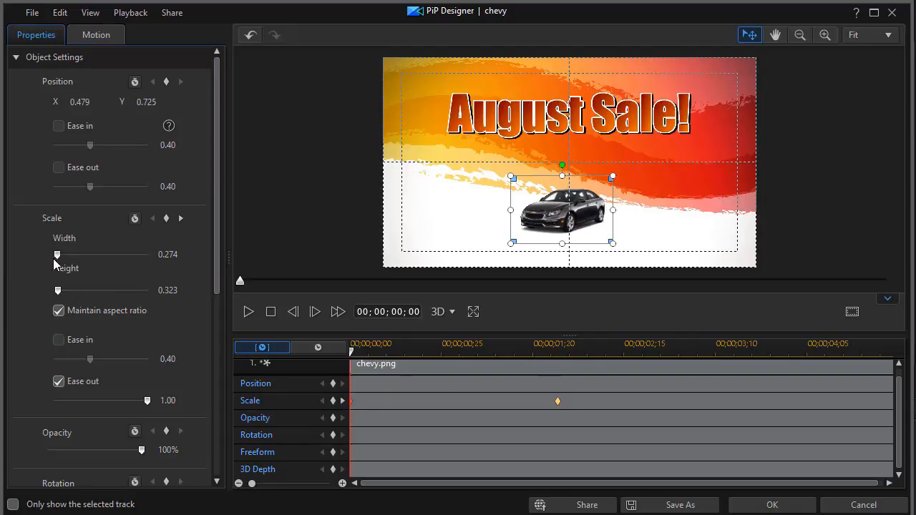
Step: Set the car's starting Scale width to 0.001 and preview it growing to full size
{"action": "left_click_drag", "start_coordinate": [57, 254], "coordinate": [56, 254]}
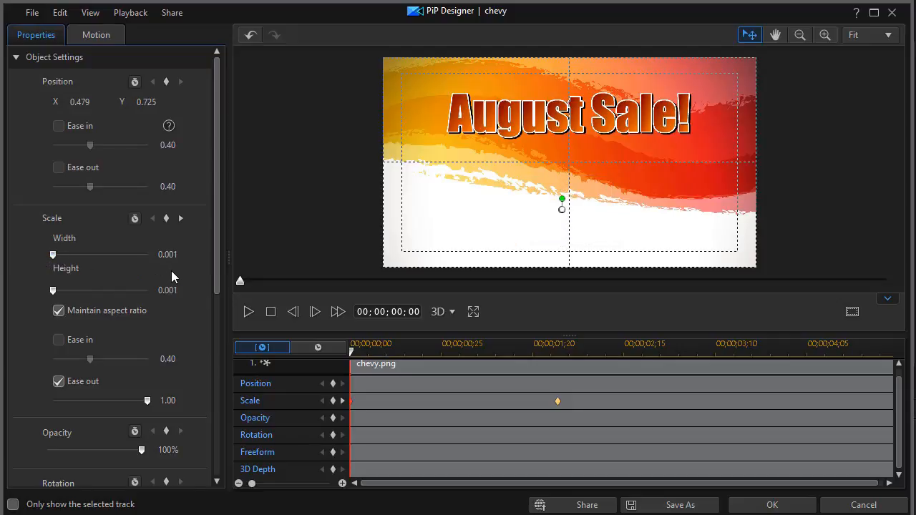
{"action": "mouse_move", "coordinate": [186, 279]}
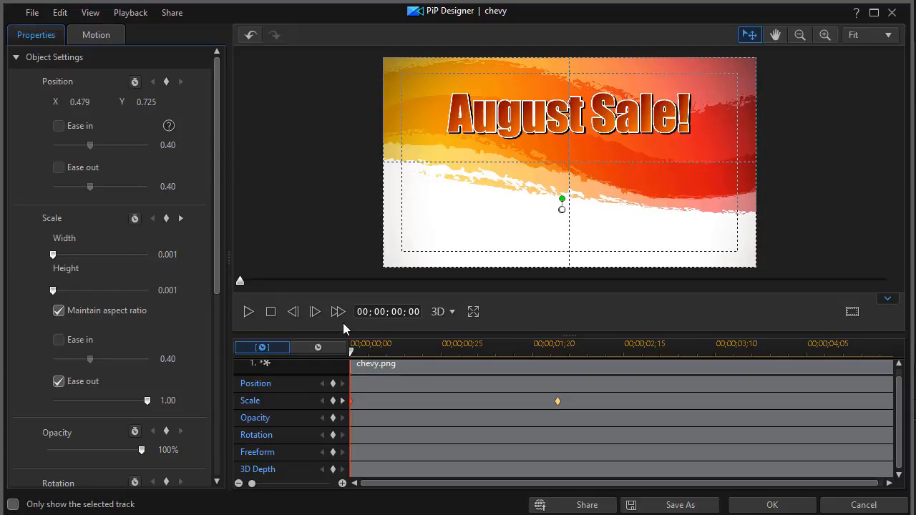
{"action": "mouse_move", "coordinate": [250, 321]}
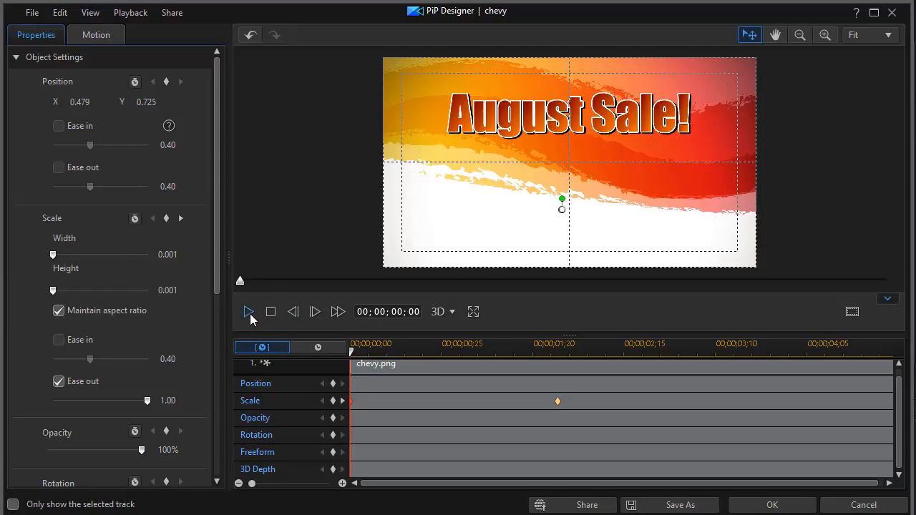
{"action": "mouse_move", "coordinate": [249, 312]}
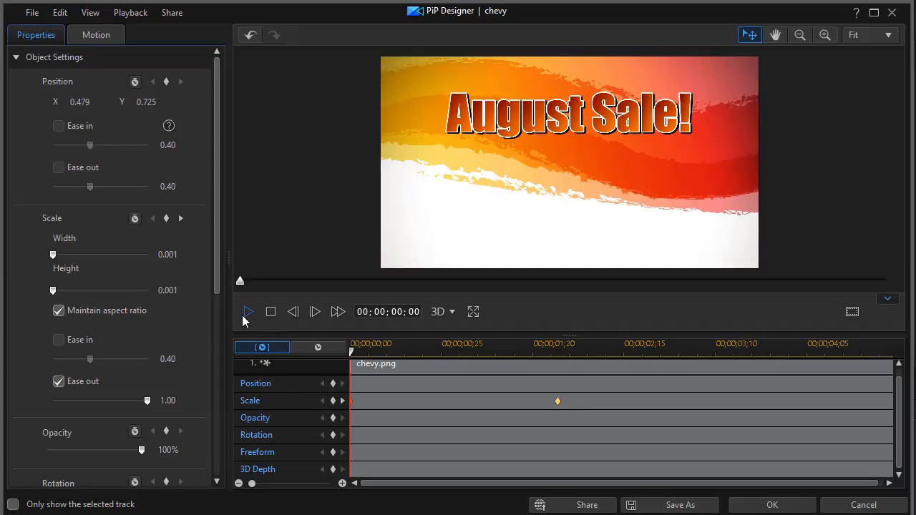
{"action": "left_click", "coordinate": [248, 311]}
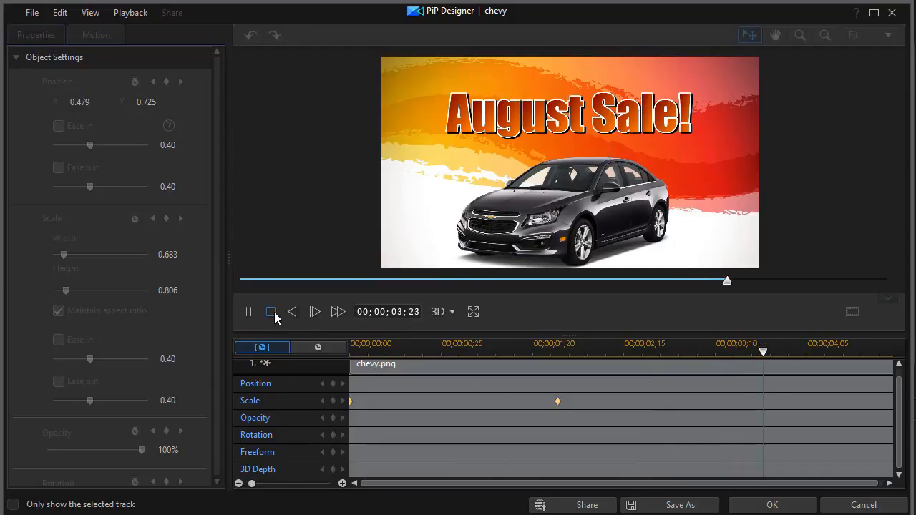
{"action": "left_click", "coordinate": [270, 311]}
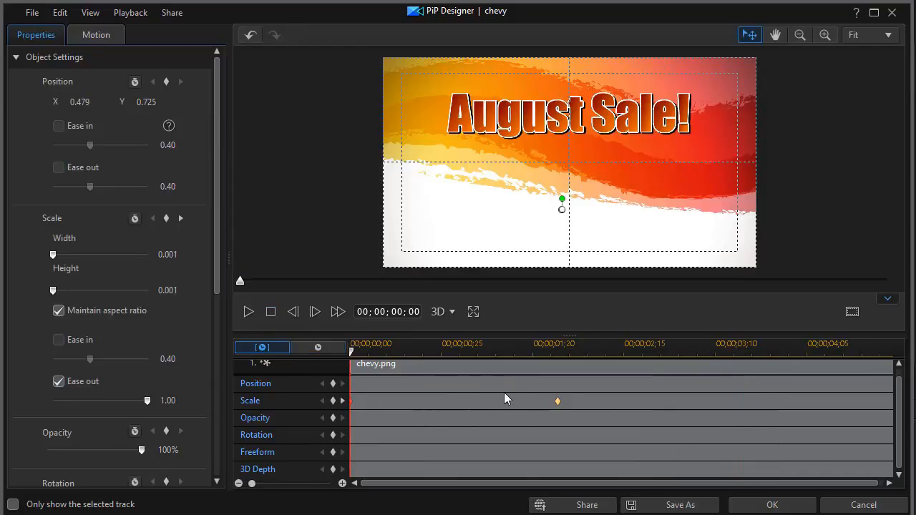